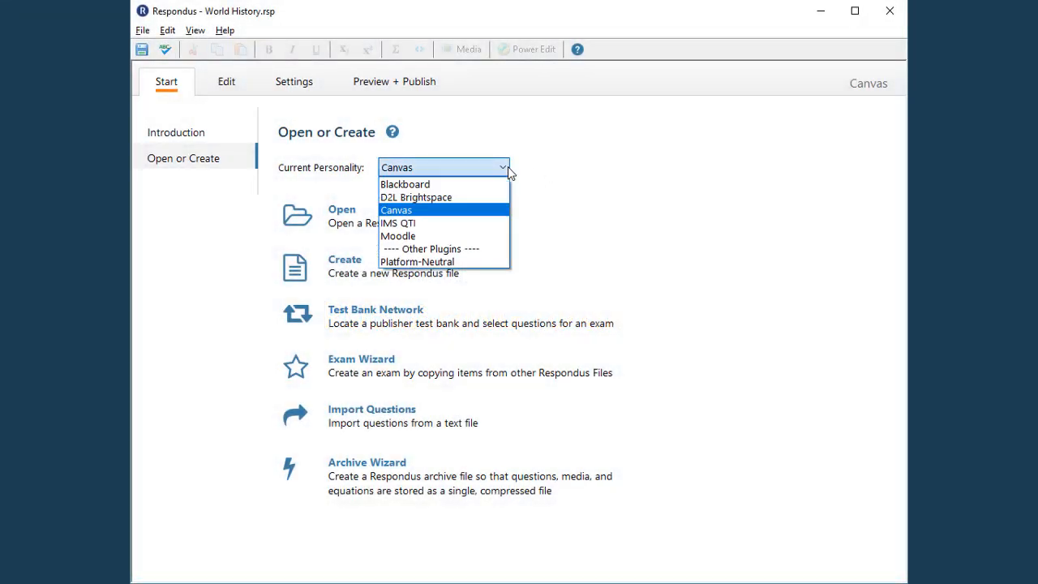
Choose Canvas as the current personality on the Start screen.
click(396, 211)
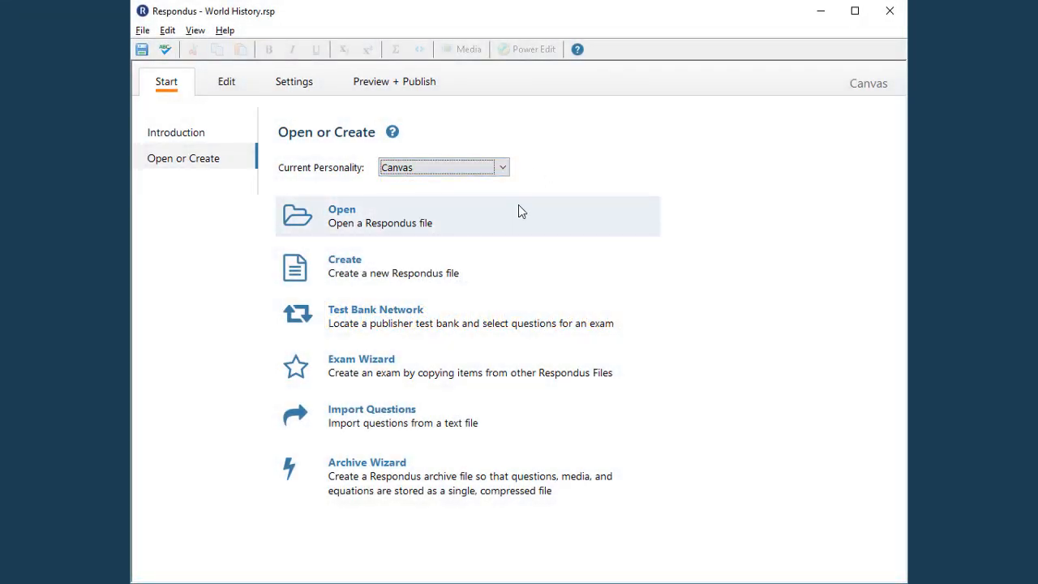
mouse_move(575, 178)
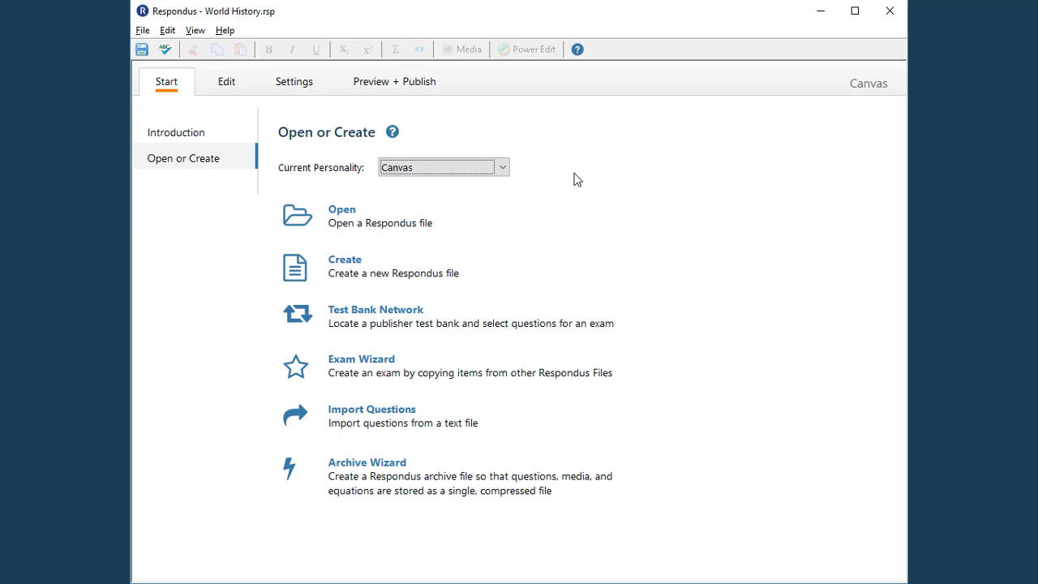
mouse_move(522, 156)
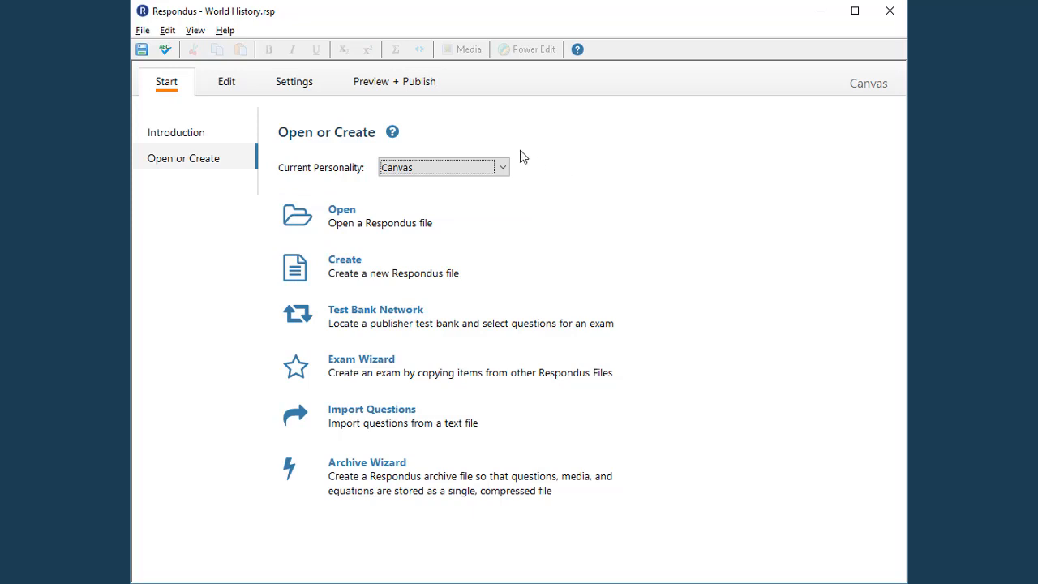
mouse_move(224, 29)
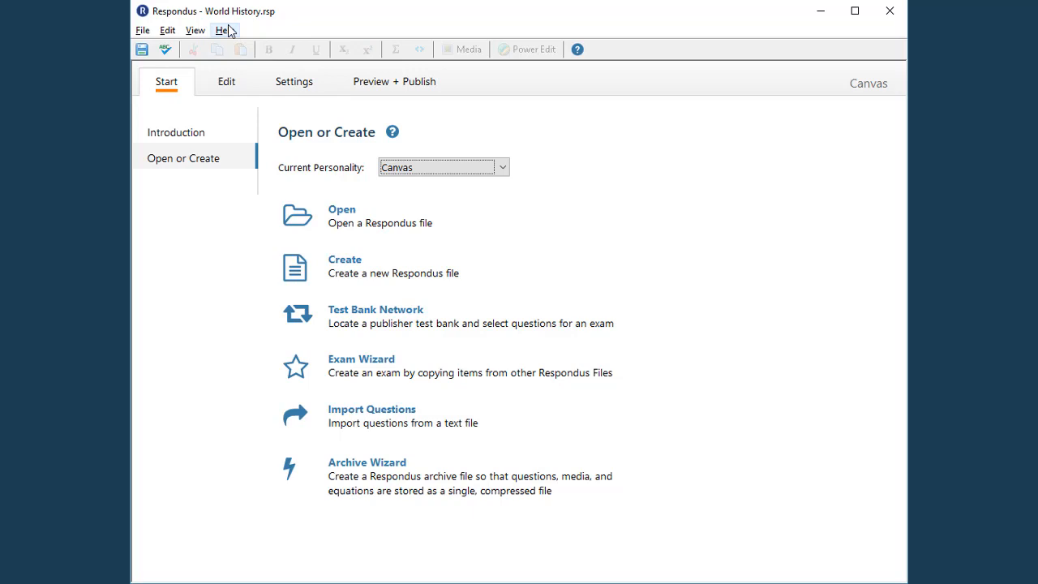
mouse_move(246, 84)
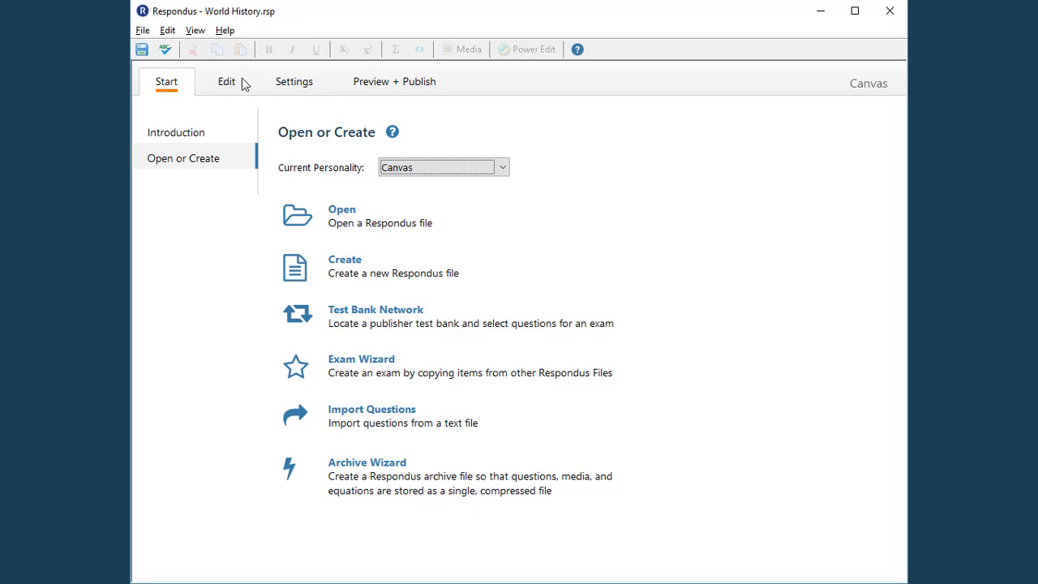
View the multiple-choice question editor, then switch to the Canvas quiz settings.
click(227, 81)
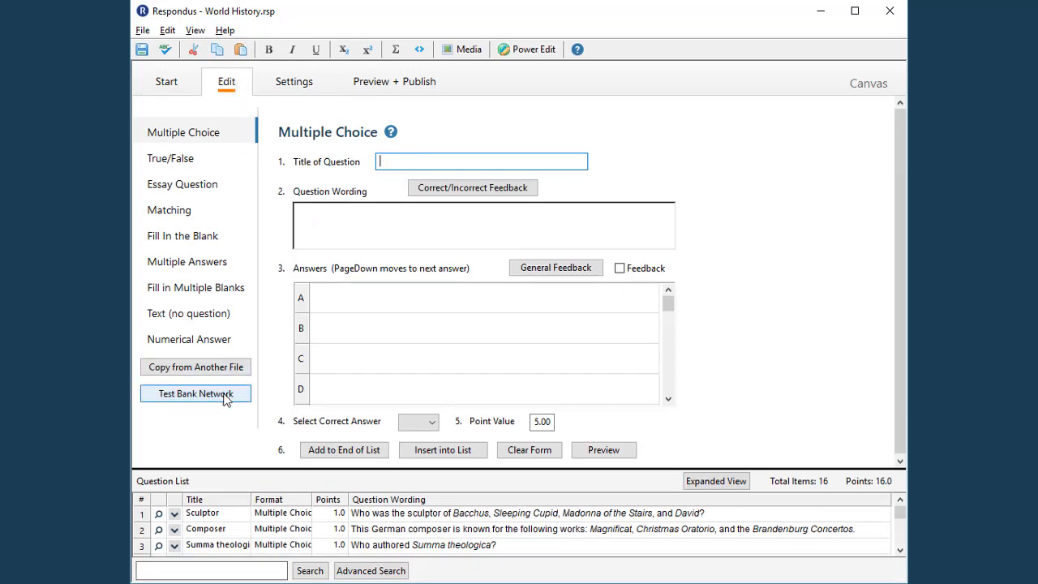
mouse_move(255, 422)
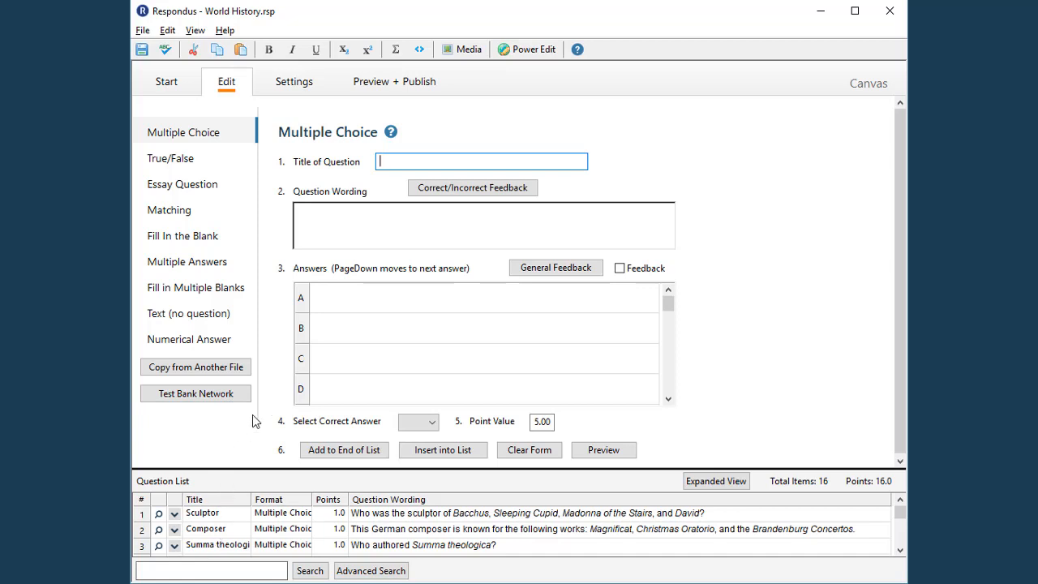
click(293, 81)
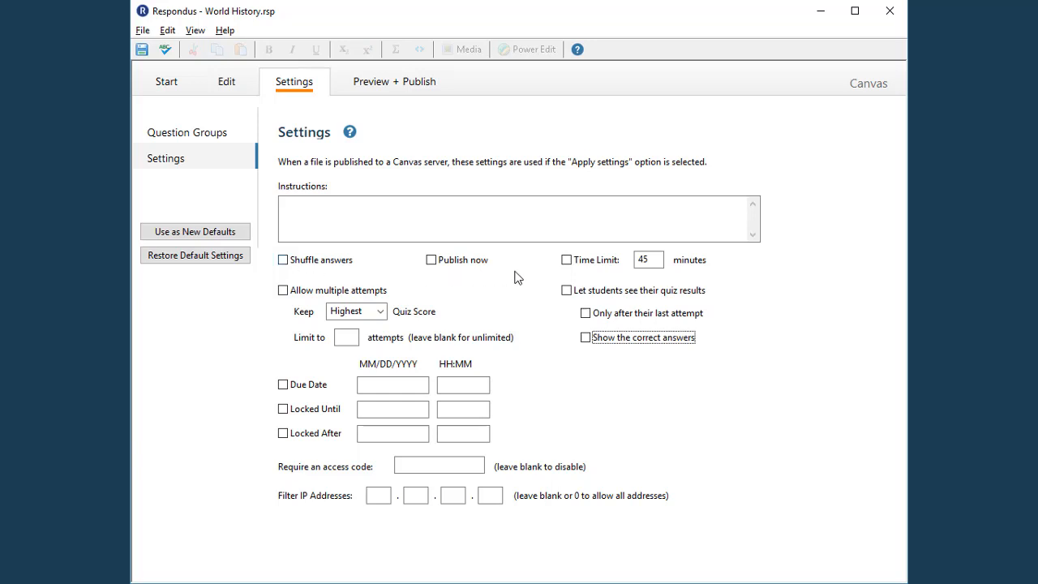
Enable a 45-minute time limit and 2 attempts keeping the highest score, then show Preview + Publish.
click(566, 260)
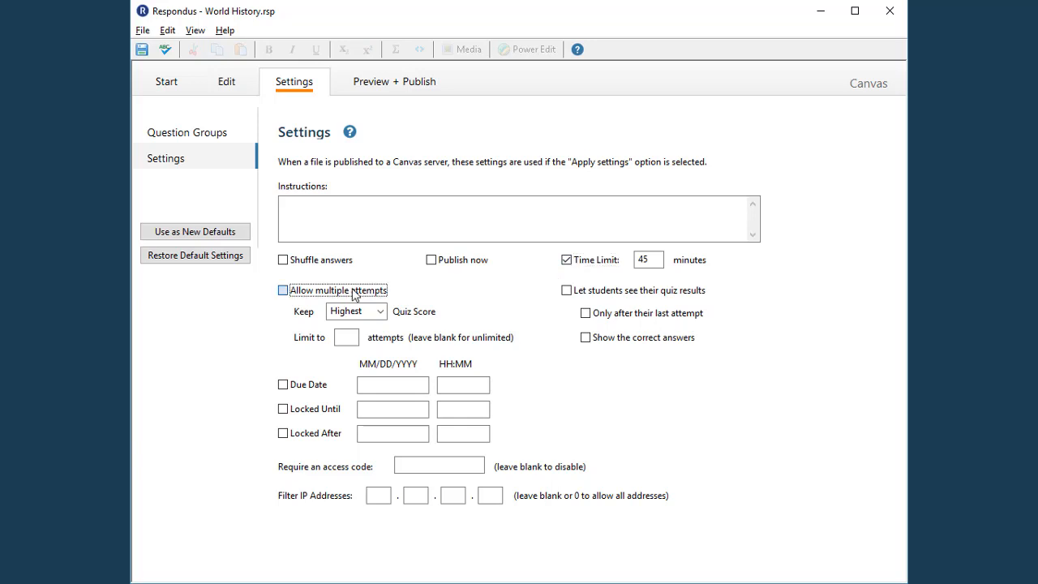
click(282, 288)
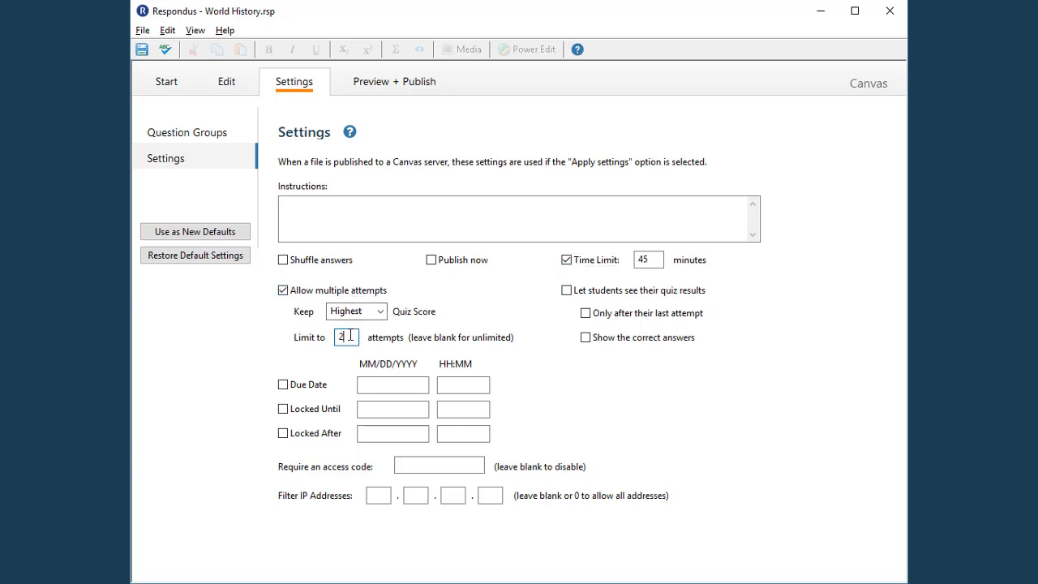
click(355, 312)
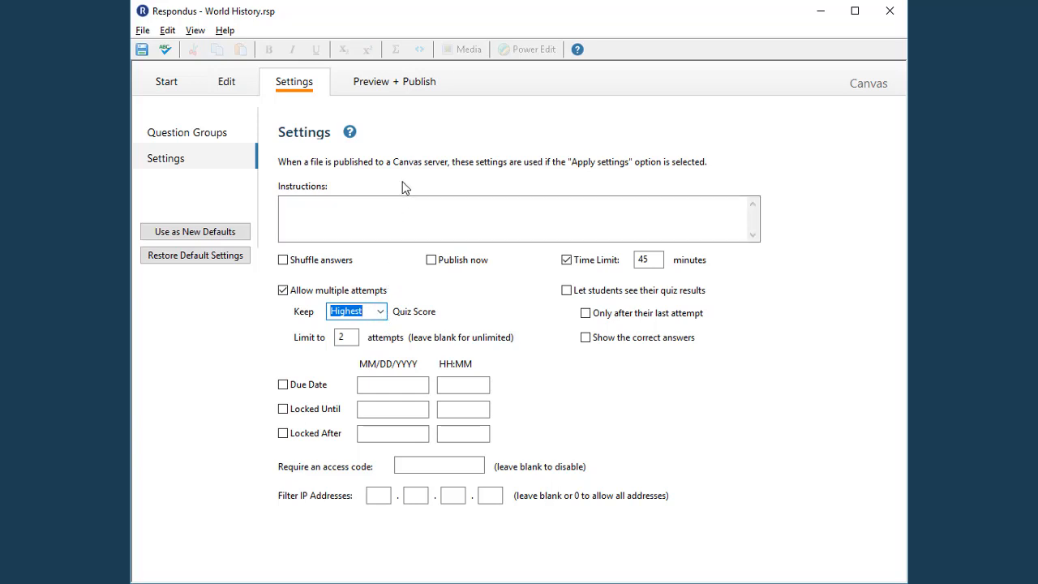
mouse_move(409, 90)
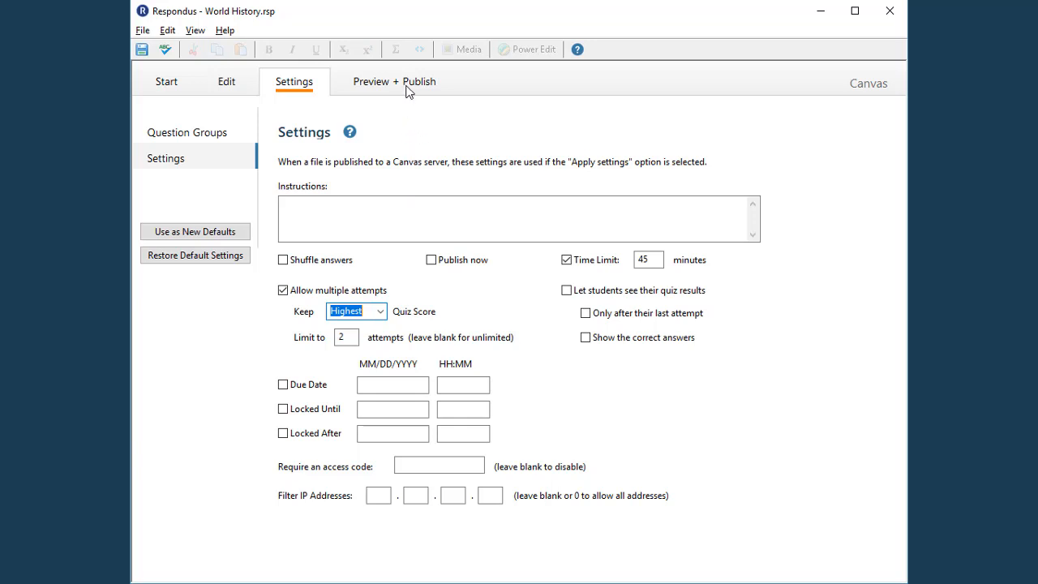
click(396, 81)
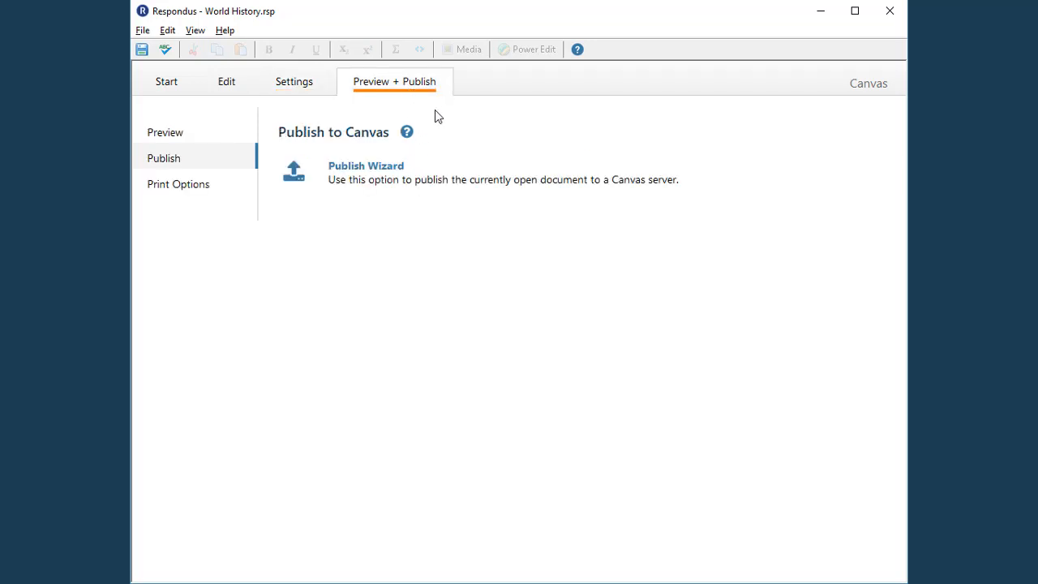
mouse_move(233, 133)
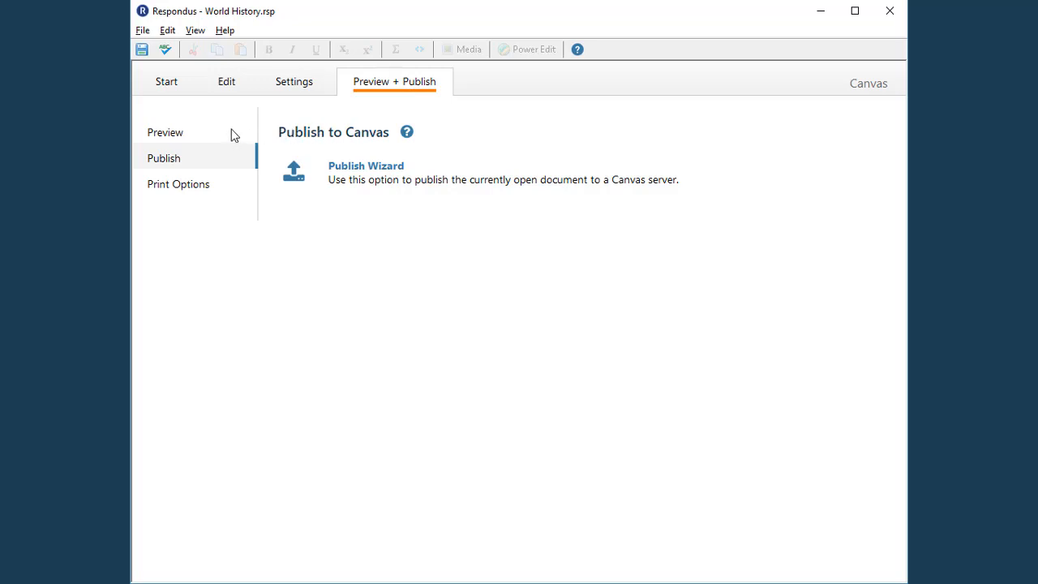
Preview the World History quiz, stepping through questions up to question 7, then close it.
click(165, 133)
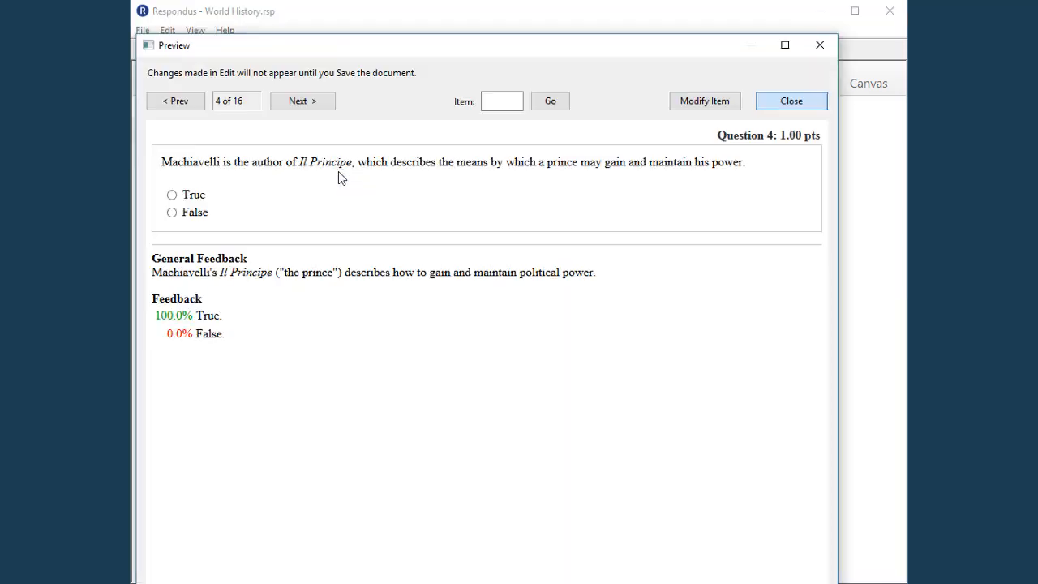
click(301, 101)
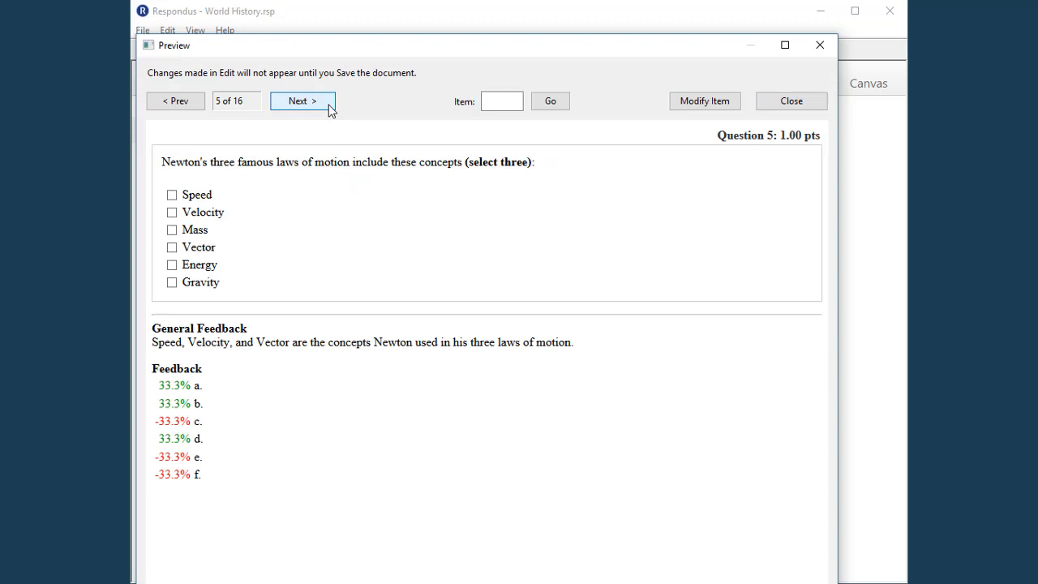
click(302, 101)
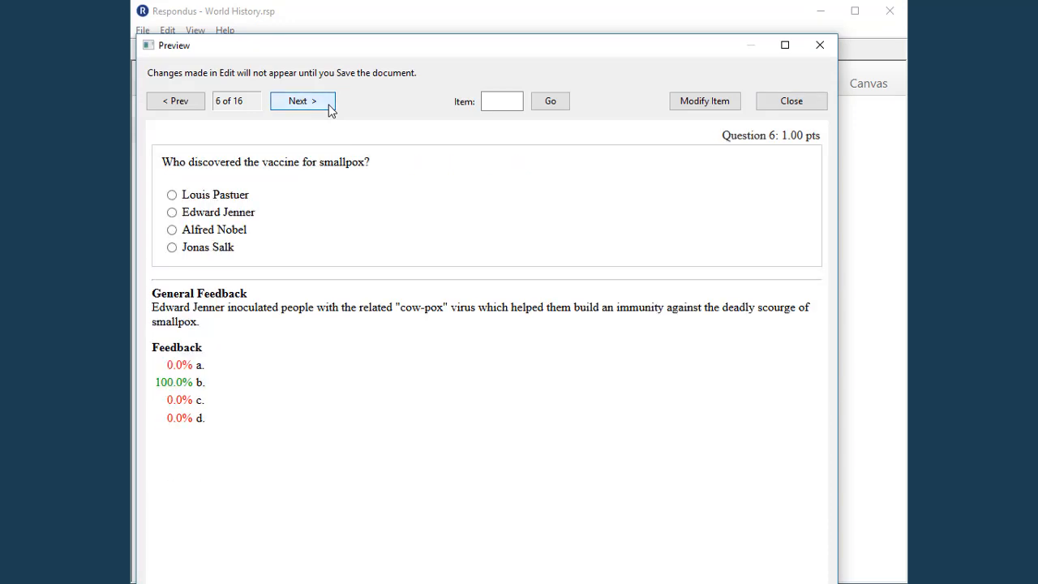
click(302, 101)
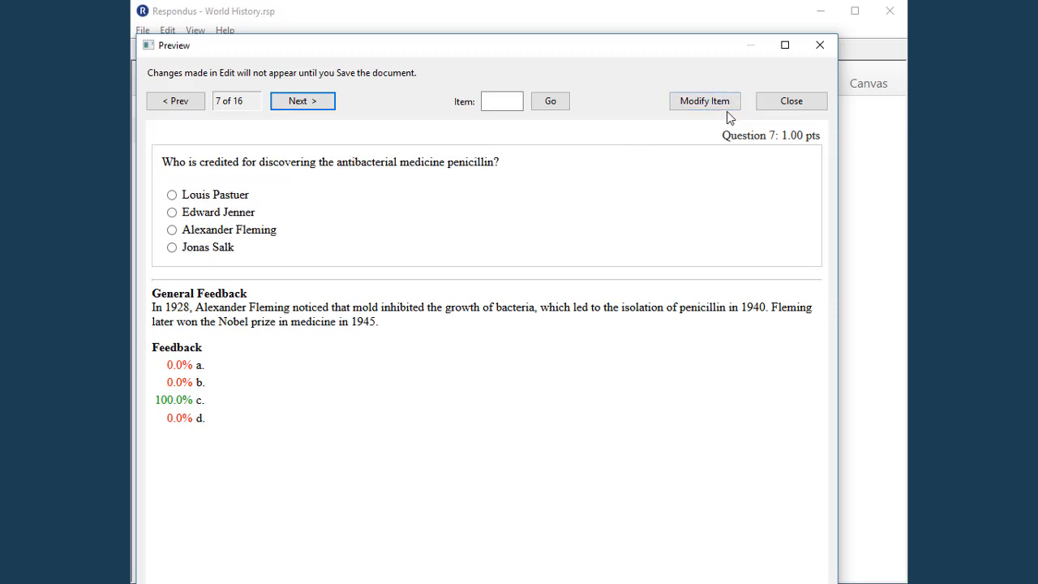
click(789, 100)
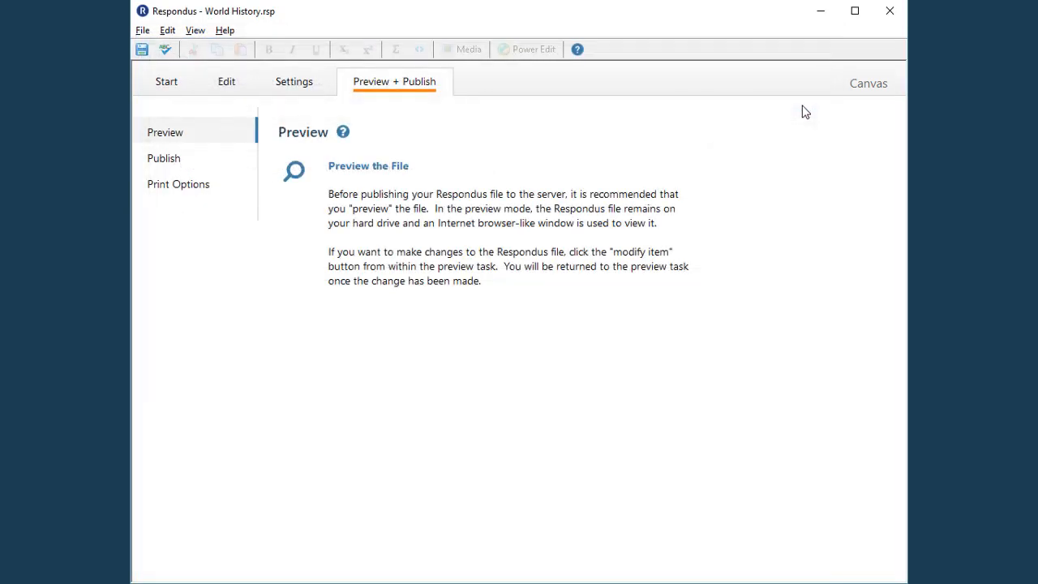
mouse_move(611, 131)
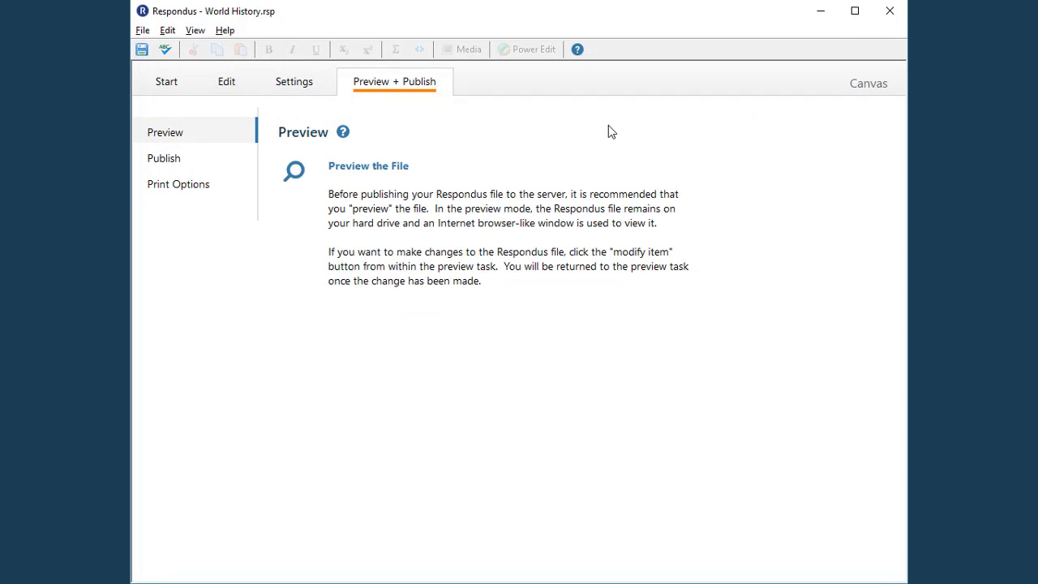
Launch the Publish Wizard from the Publish to Canvas page.
click(164, 159)
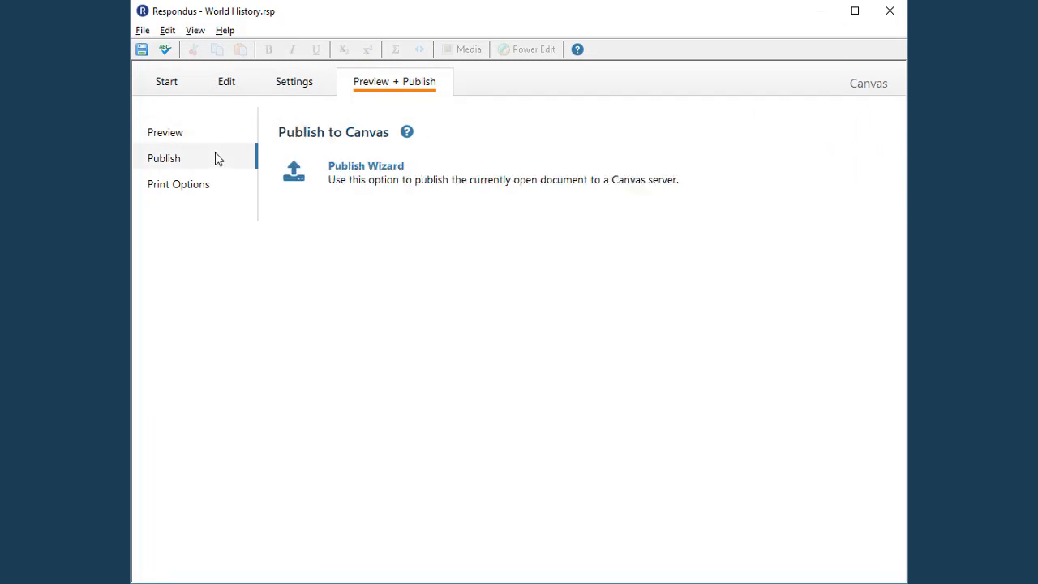
click(366, 165)
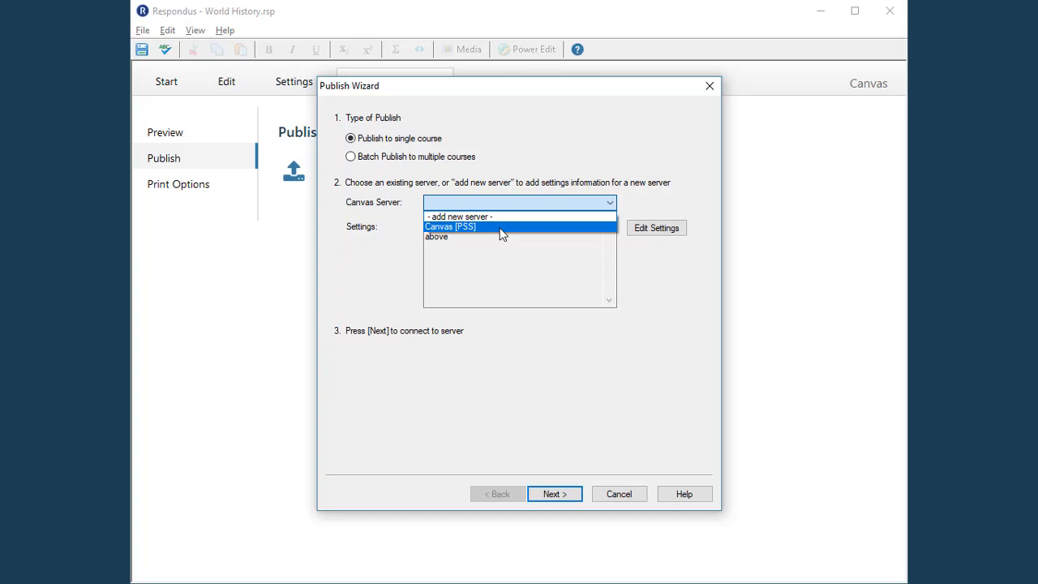
click(451, 227)
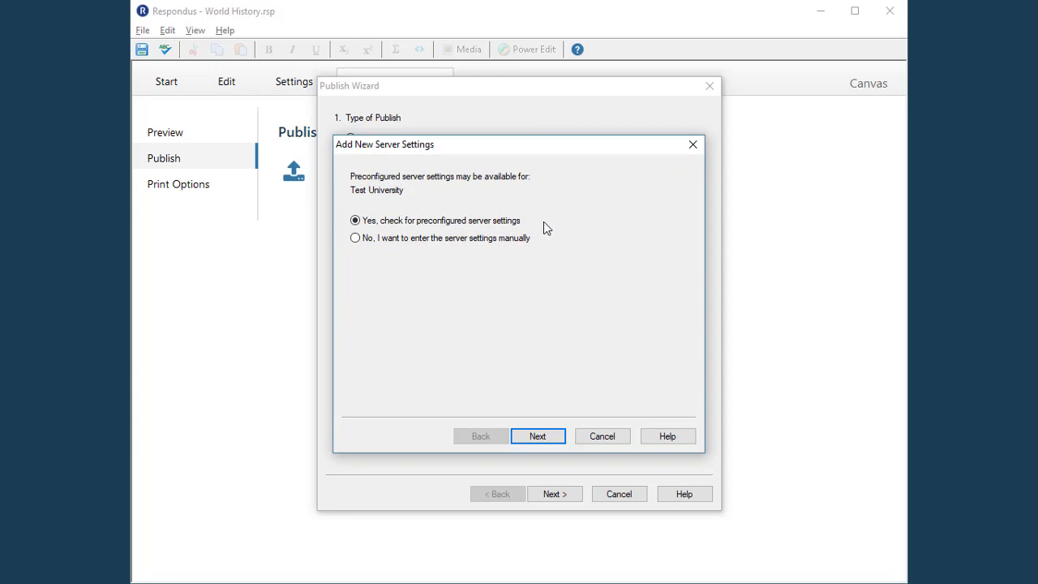
mouse_move(425, 234)
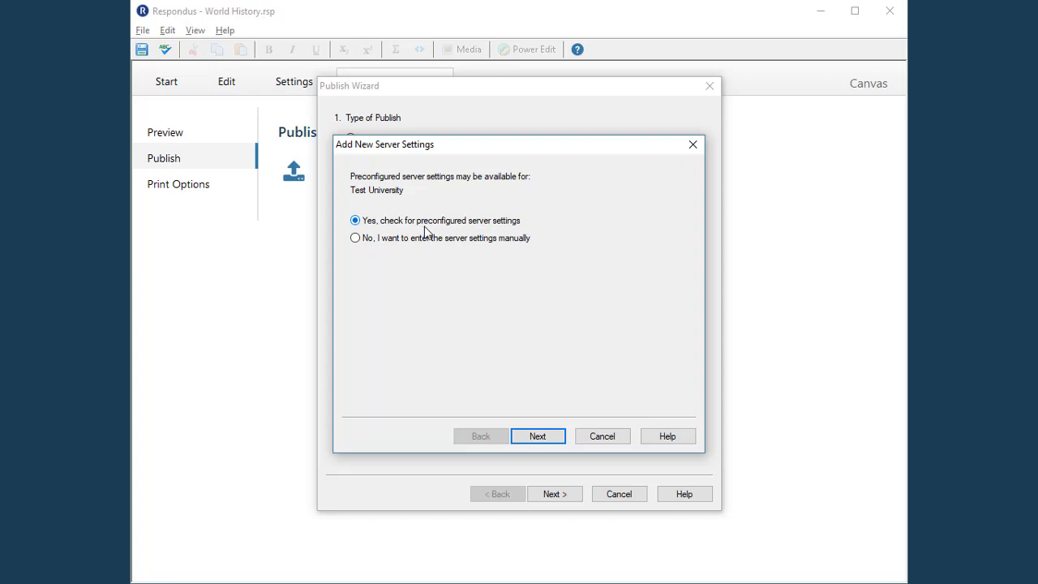
Choose manual entry of server settings and continue to the Canvas server form.
click(355, 237)
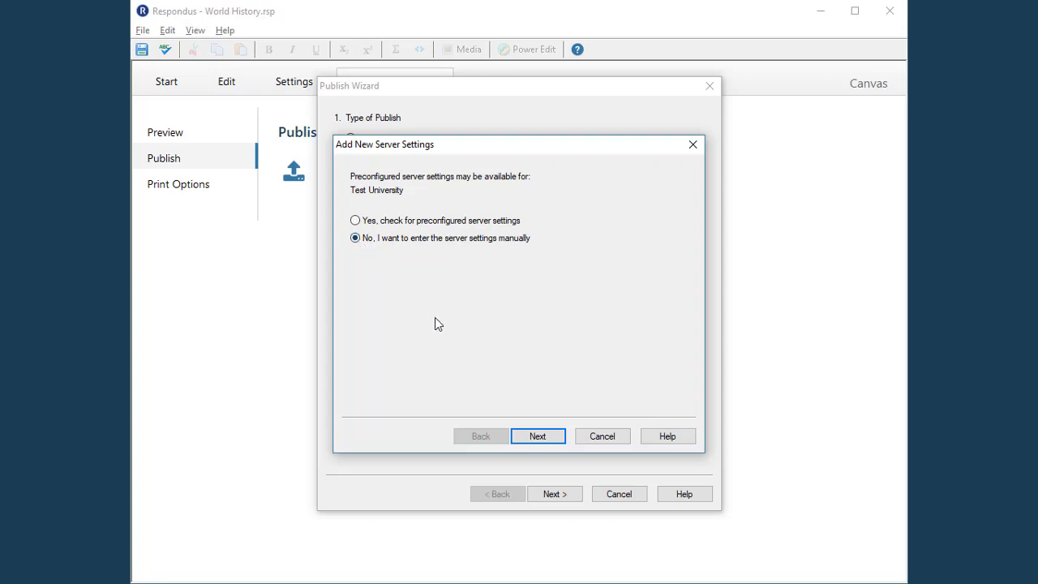
click(539, 435)
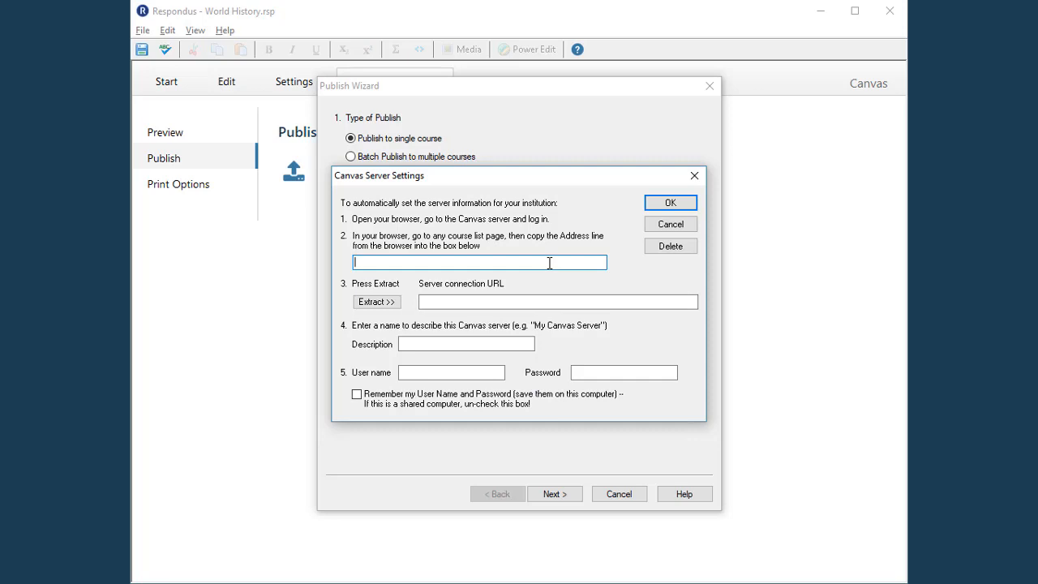
text(https://respondus.instructure.com/courses/2509785)
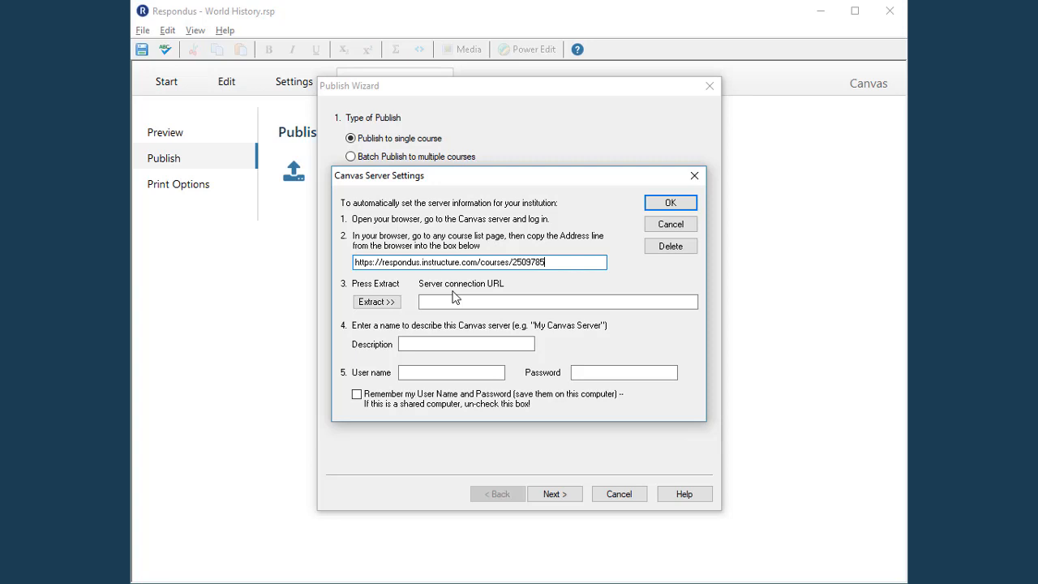
click(376, 300)
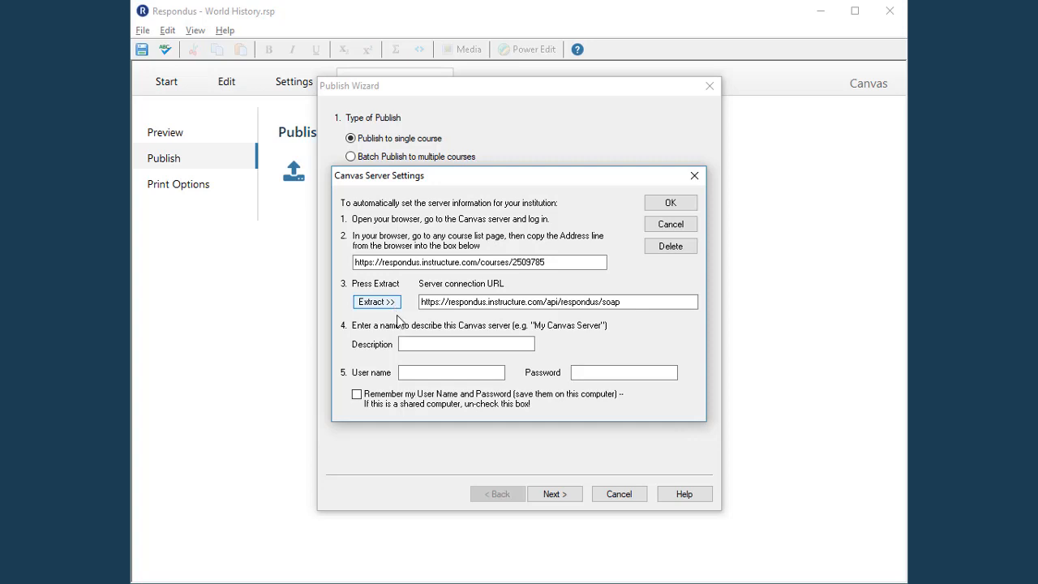
Save the server as 'My Canvas Courses' with user Ann and remembered password, then continue.
text(M)
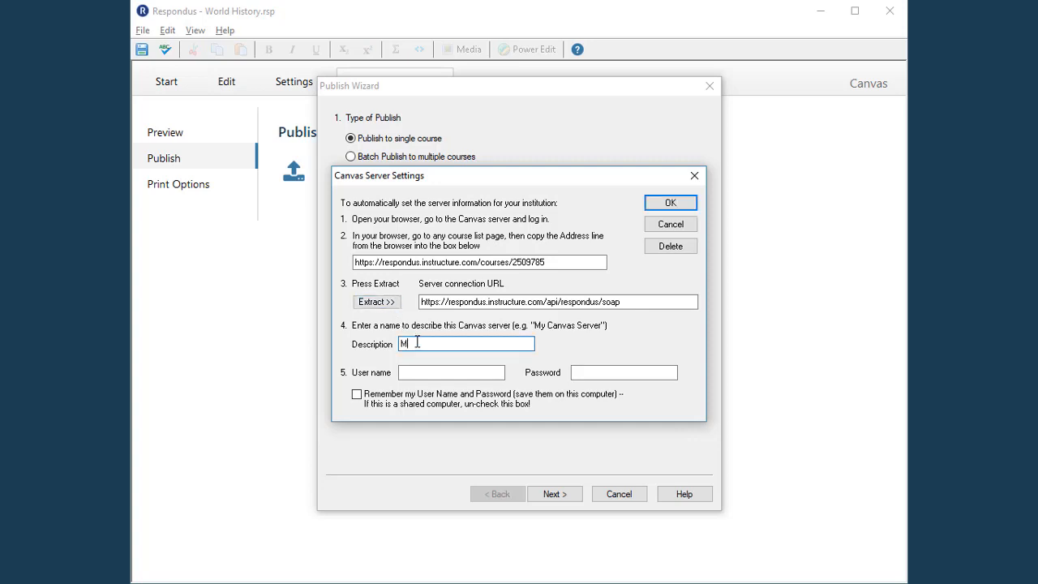
text(y Canvas C)
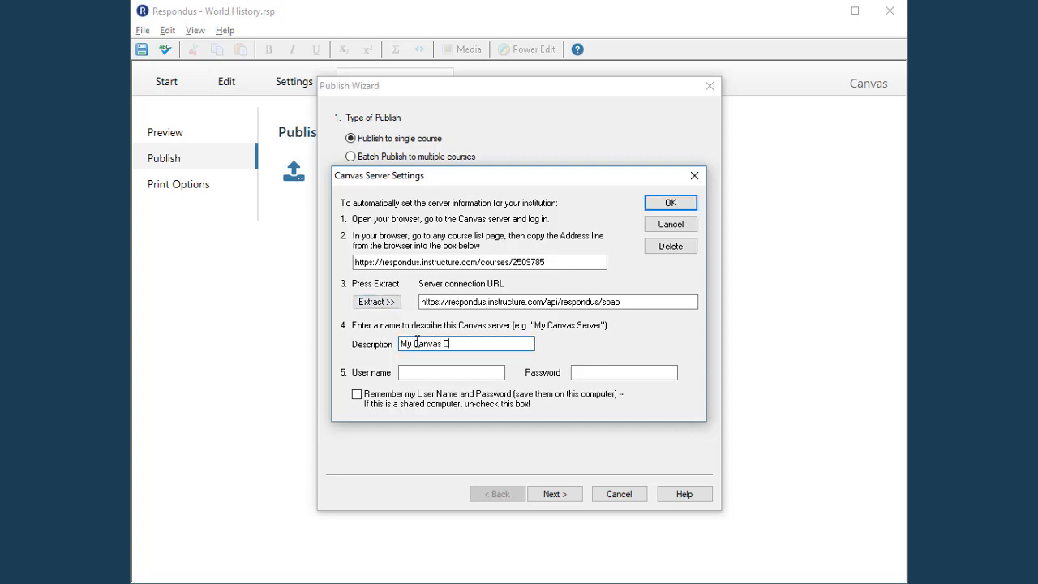
text(Ann)
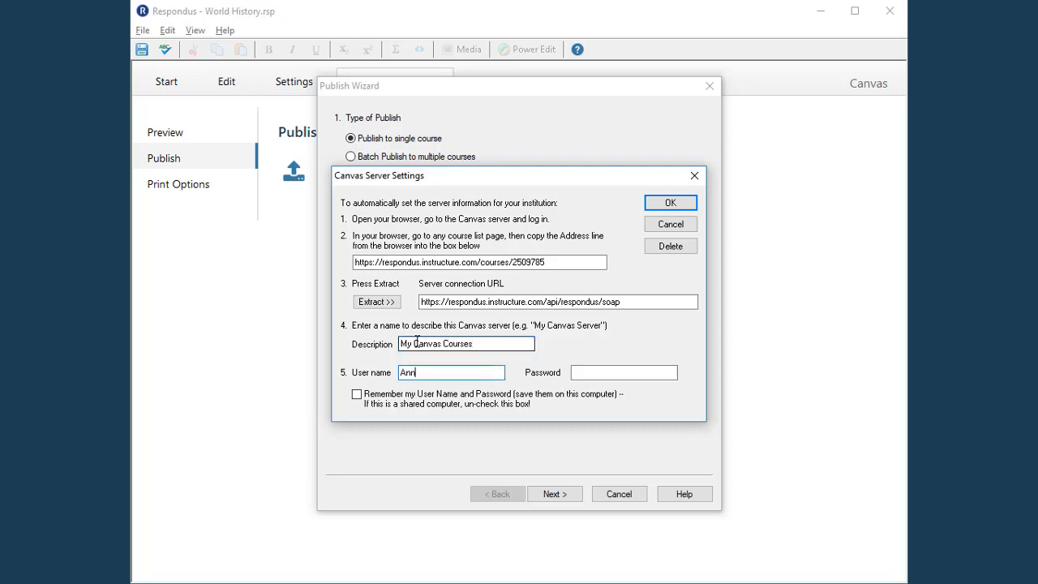
text(password)
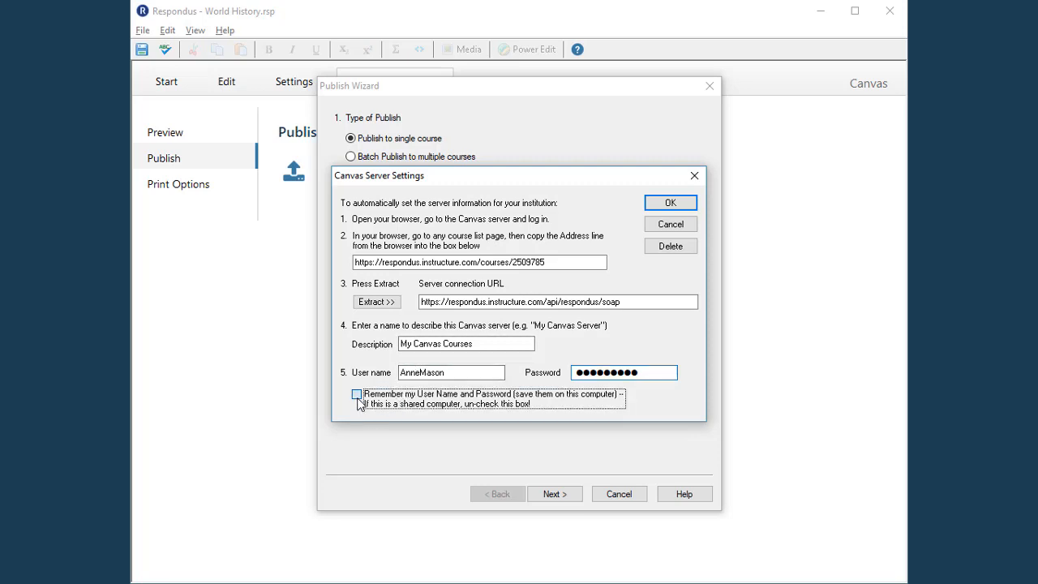
click(355, 394)
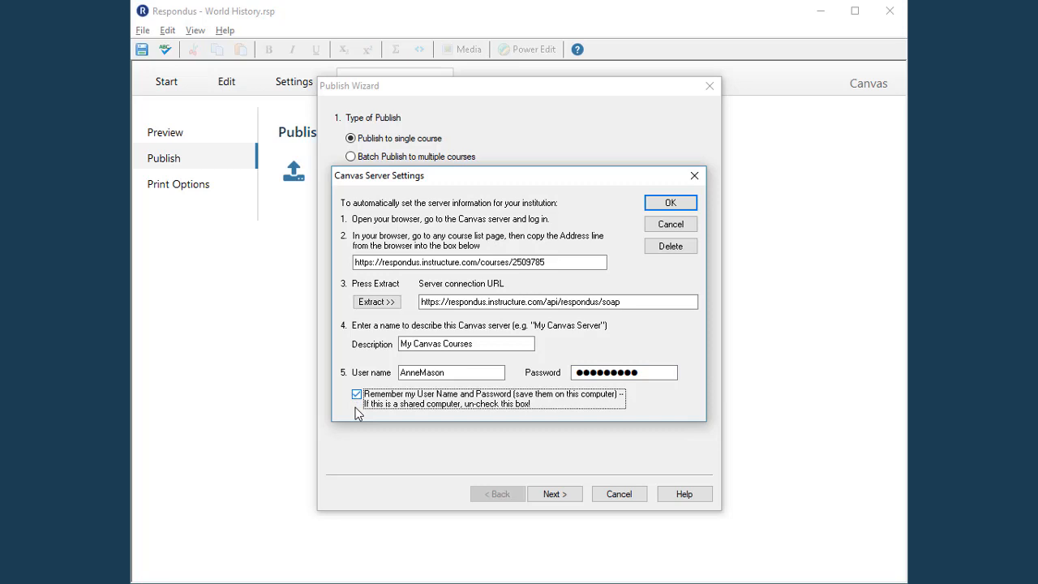
mouse_move(390, 418)
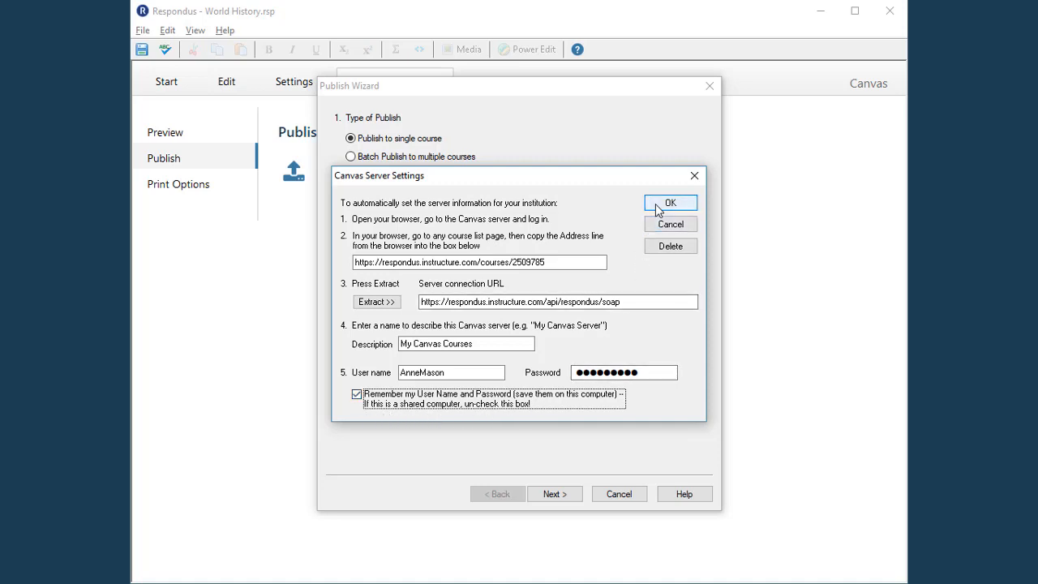
click(669, 201)
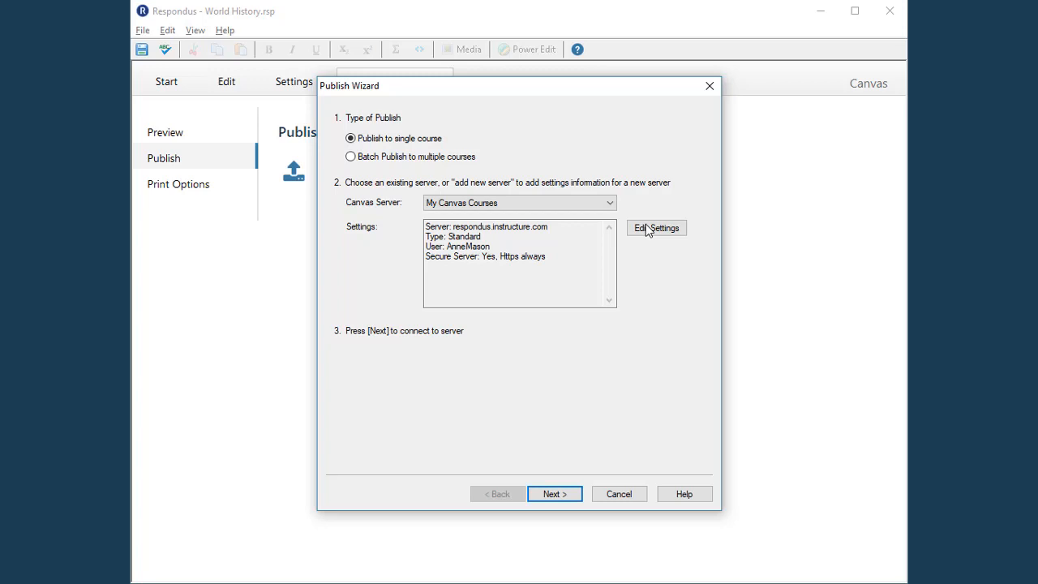
mouse_move(561, 438)
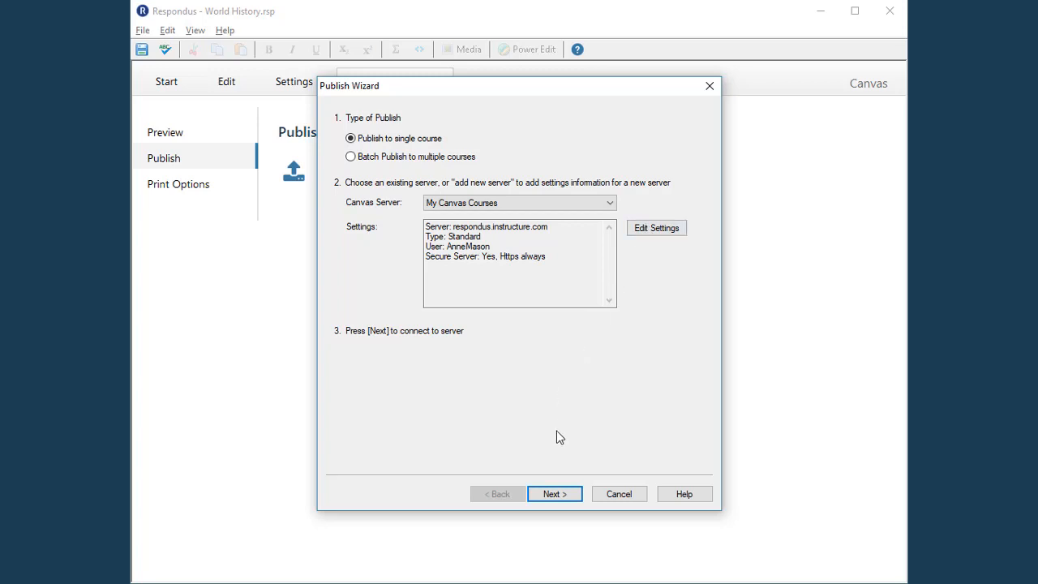
click(554, 493)
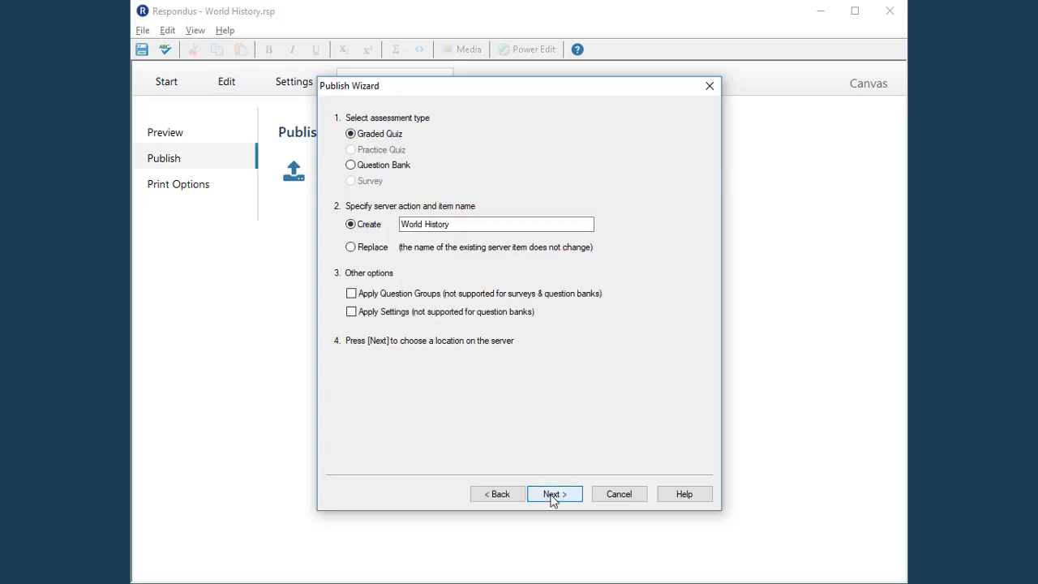
mouse_move(578, 381)
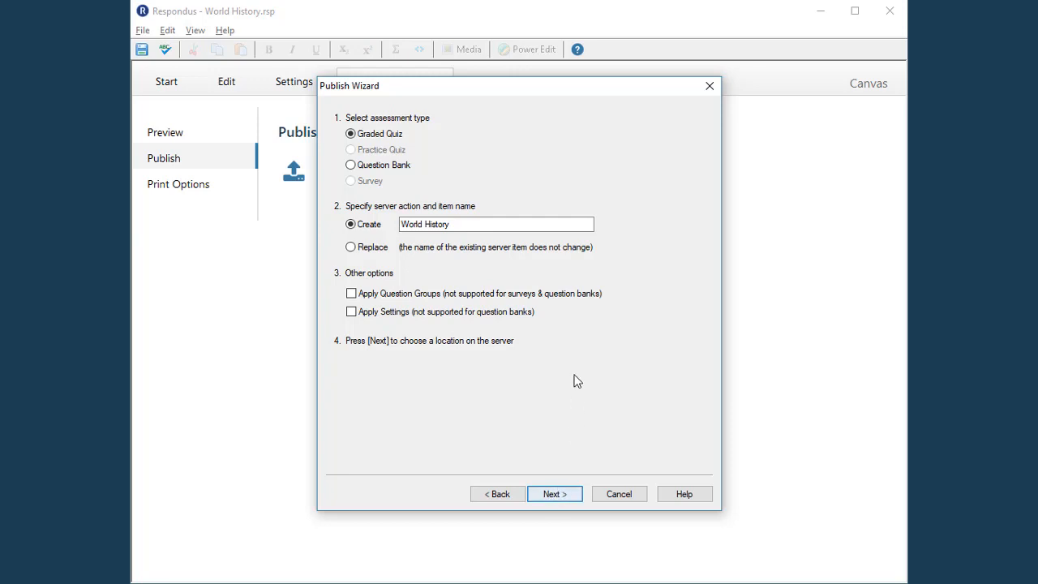
mouse_move(414, 137)
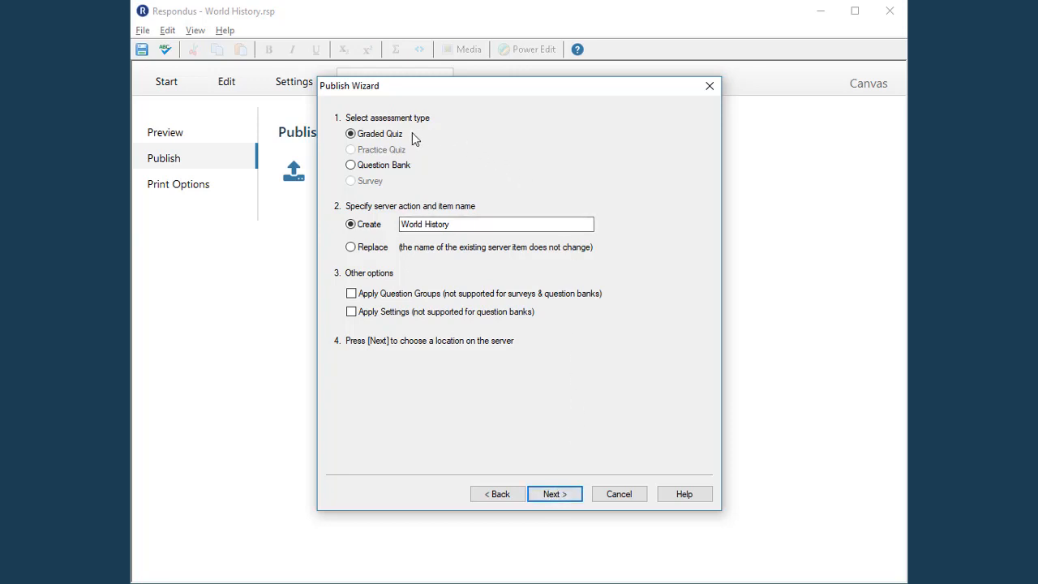
mouse_move(422, 172)
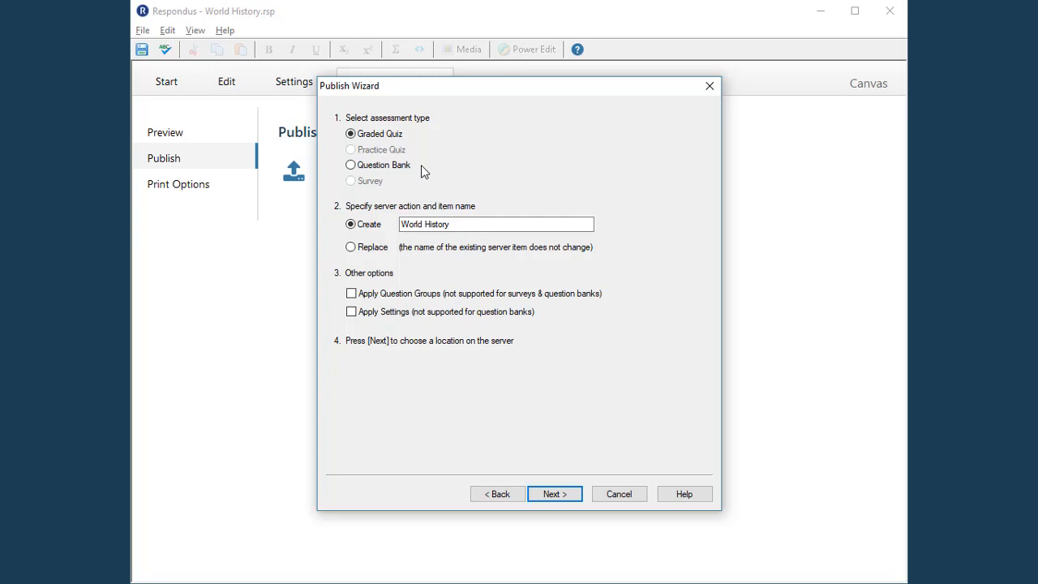
mouse_move(462, 173)
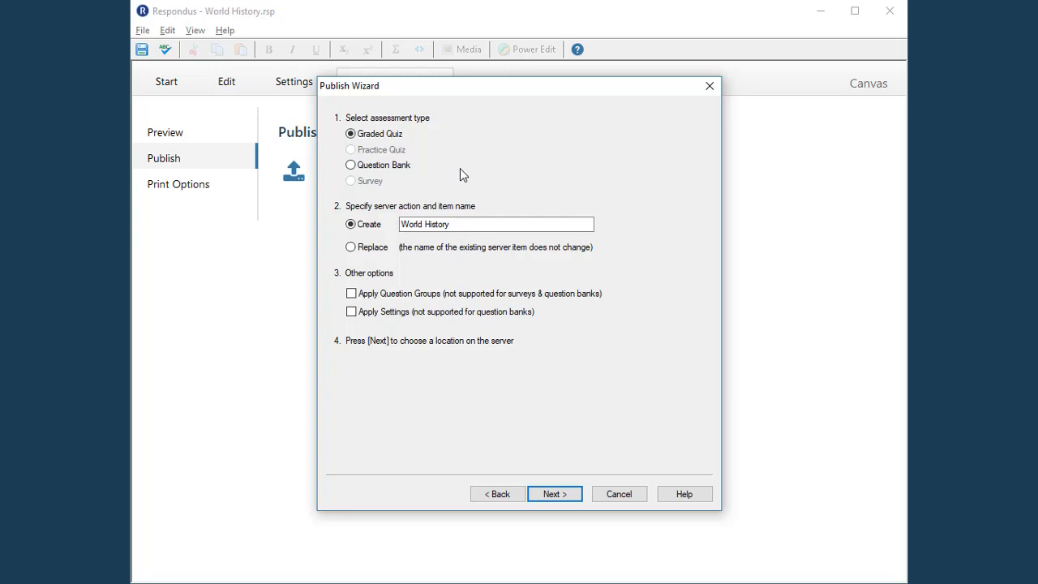
Name the new graded quiz 'World History Week 2 Quiz' with Apply Settings ticked, then continue.
click(496, 223)
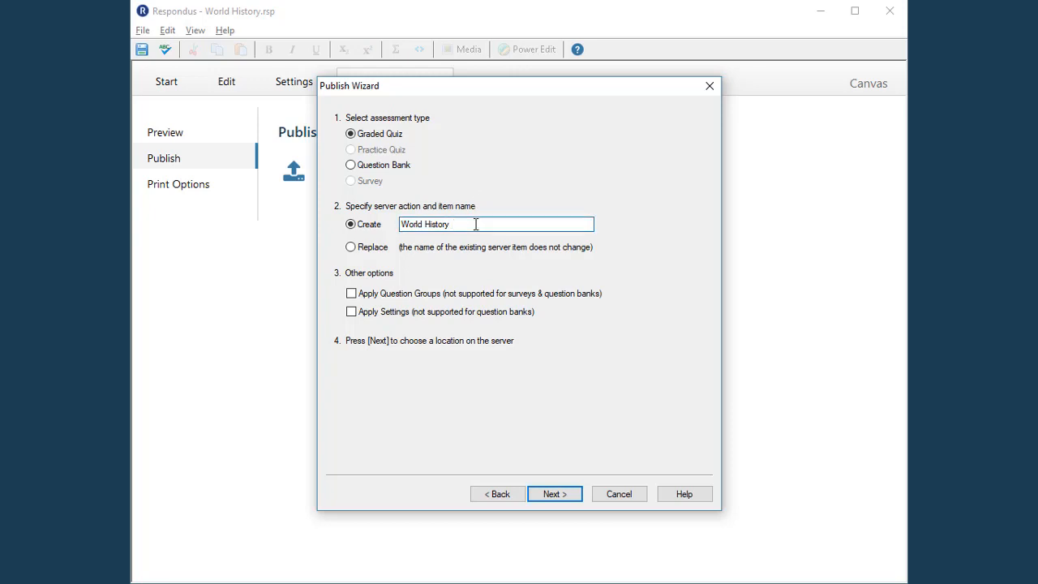
text(Week 2 Quiz)
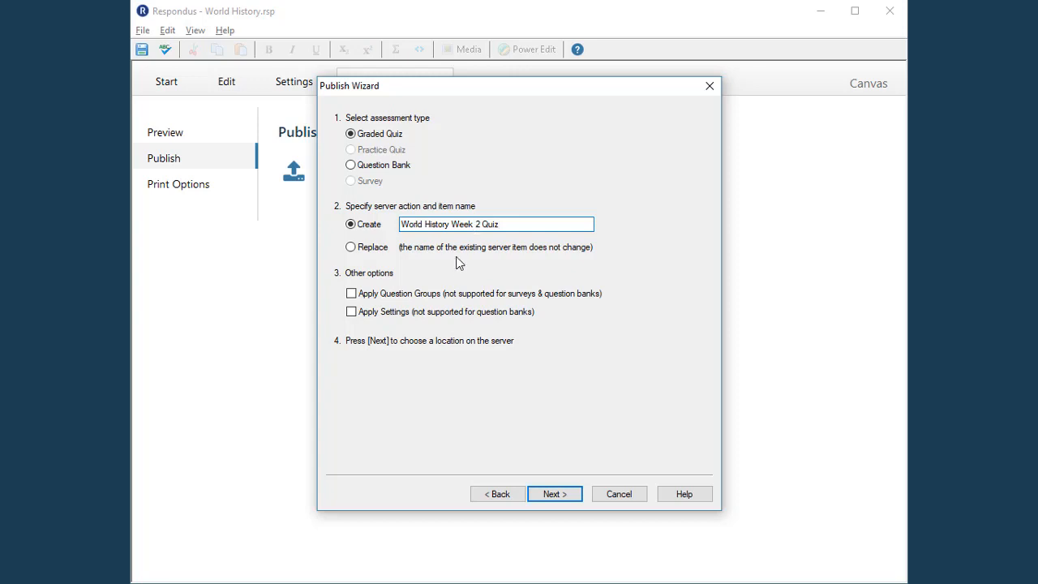
mouse_move(436, 324)
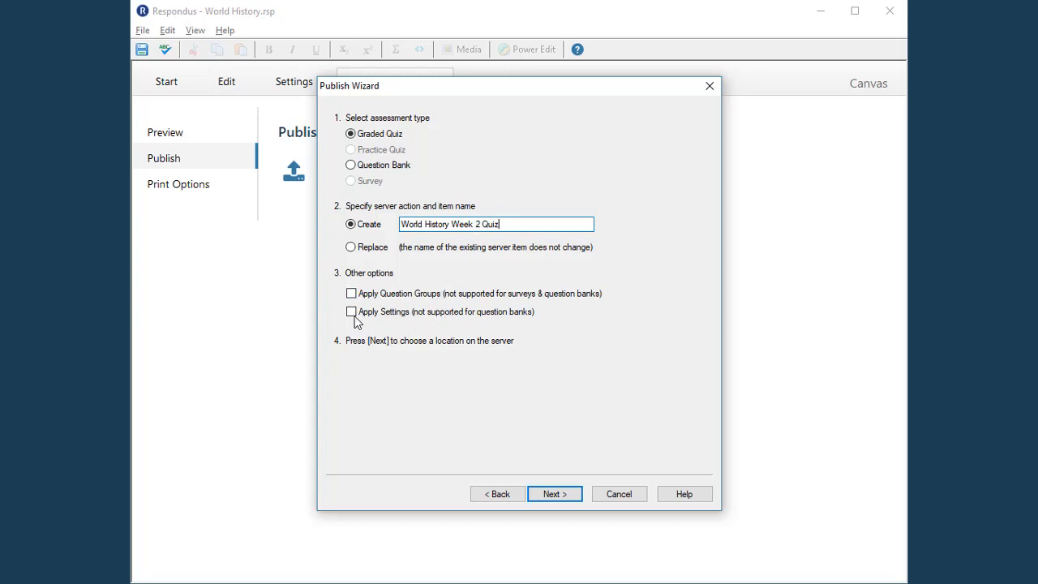
click(351, 311)
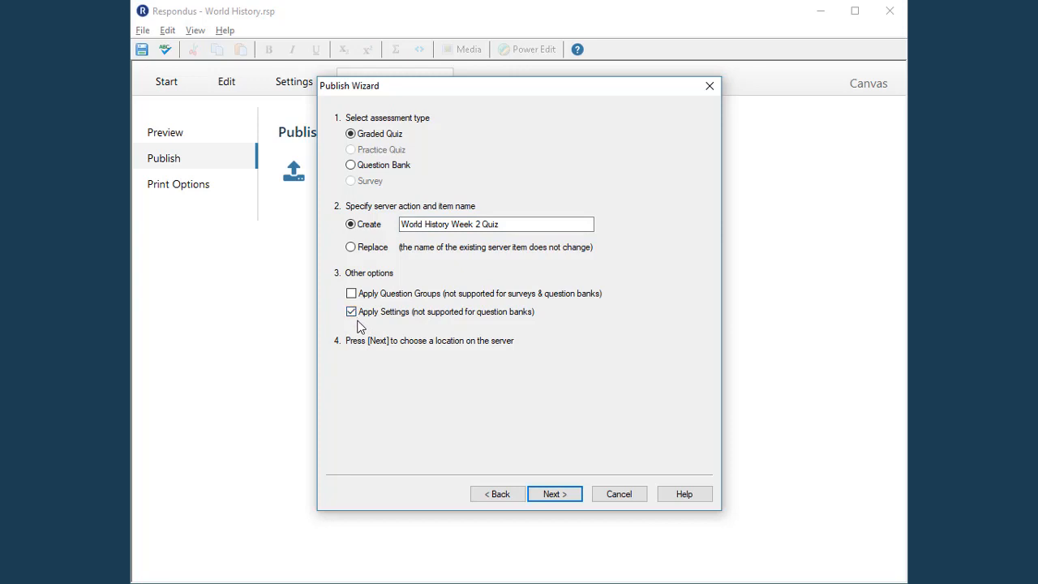
mouse_move(373, 328)
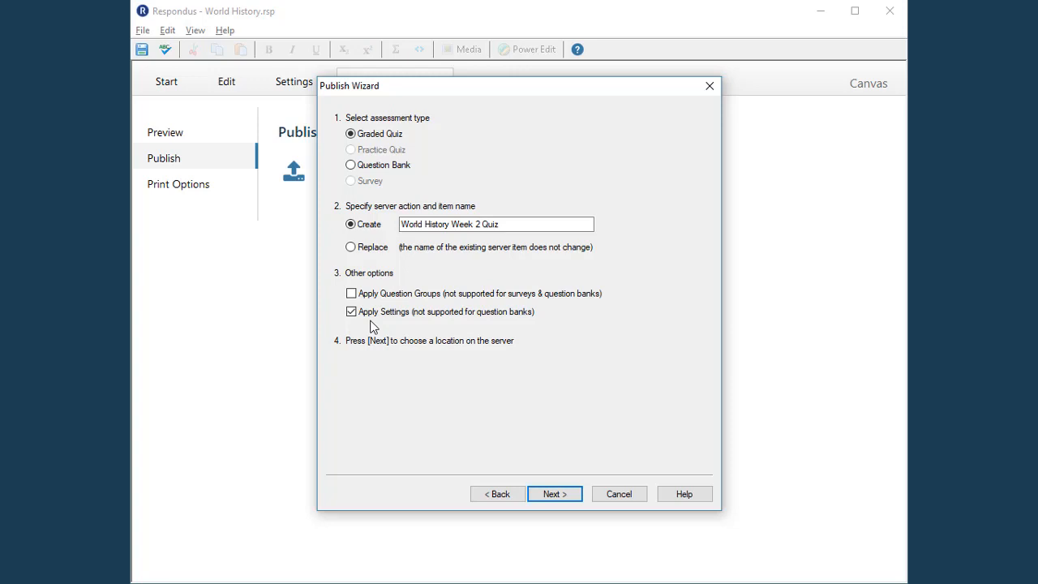
click(555, 493)
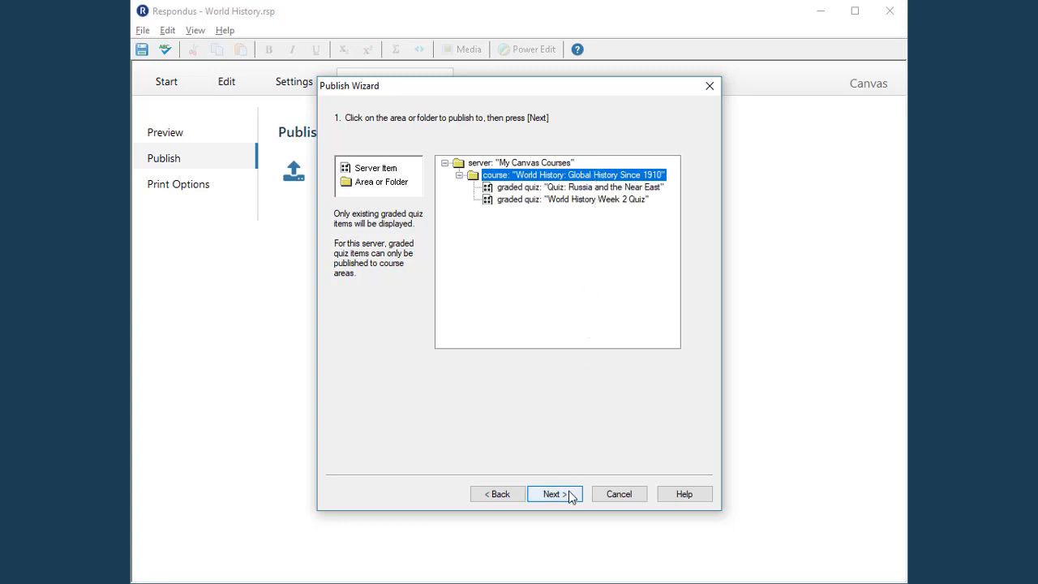
Publish the quiz into the World History: Global History Since 1910 course successfully.
click(554, 493)
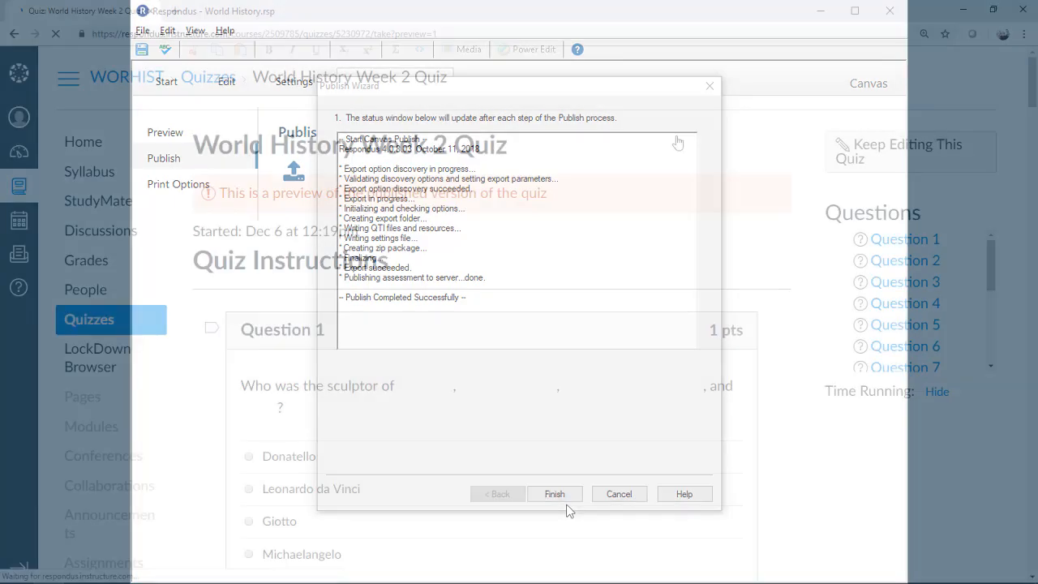
Finish the wizard and scroll through the Canvas preview of World History Week 2 Quiz.
click(554, 493)
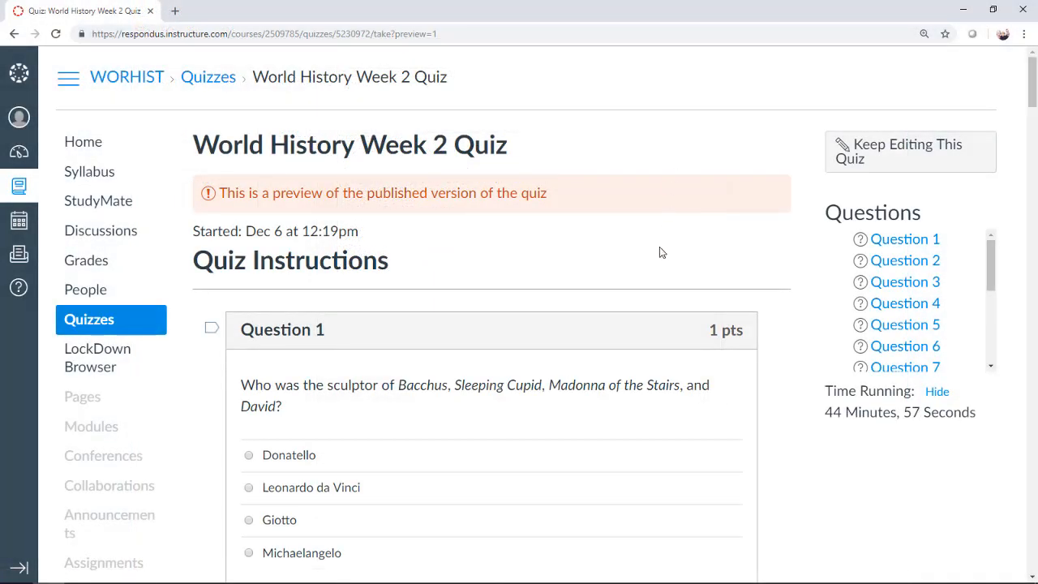
scroll(down, 3)
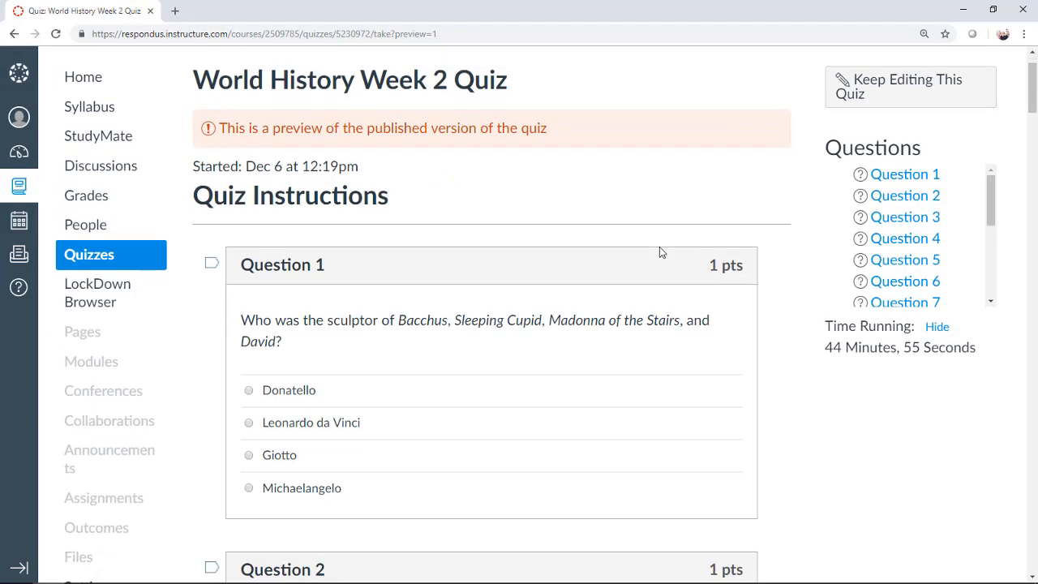
scroll(down, 3)
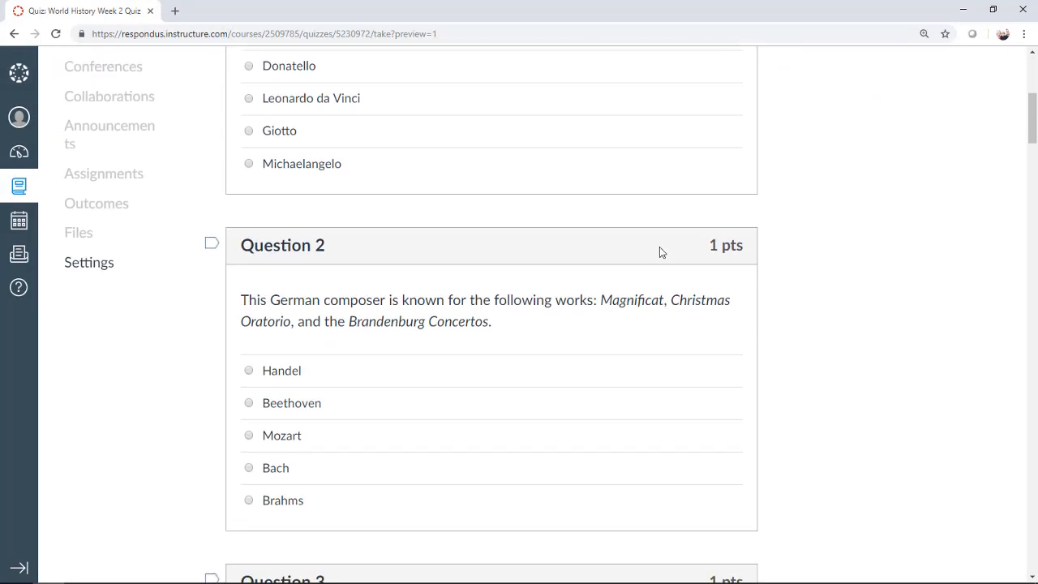
scroll(down, 3)
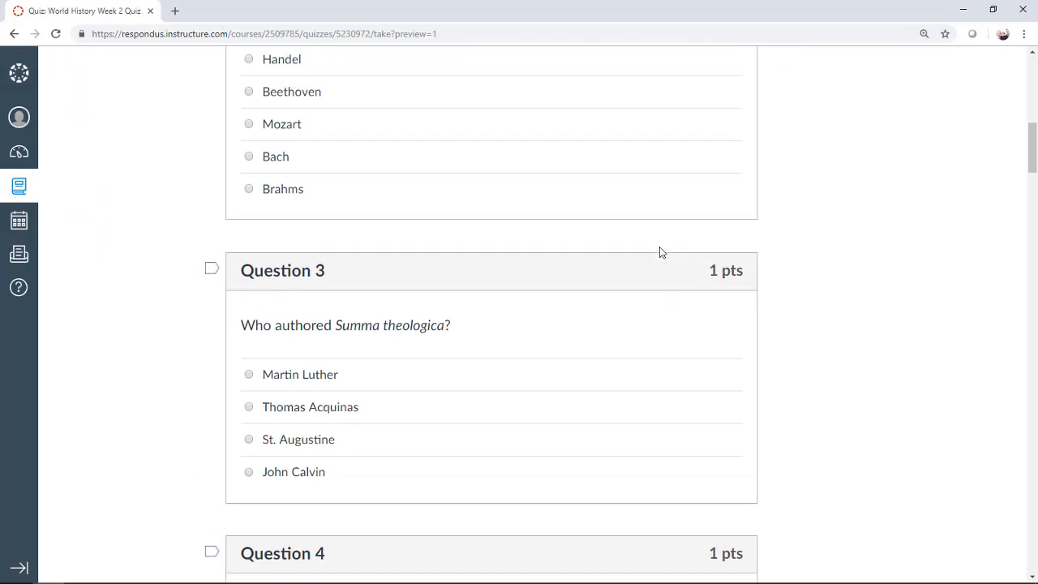
scroll(up, 3)
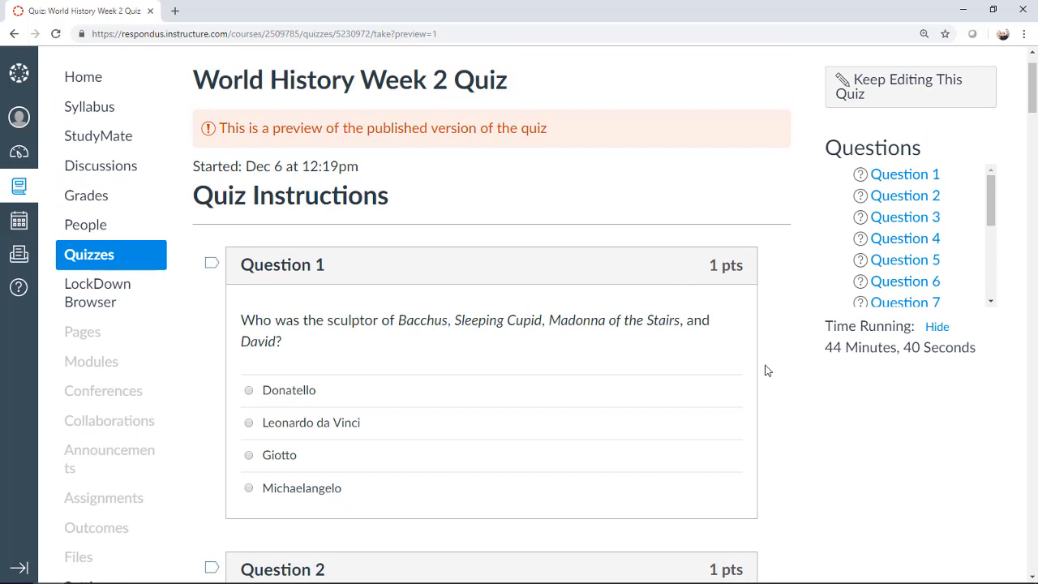
mouse_move(888, 370)
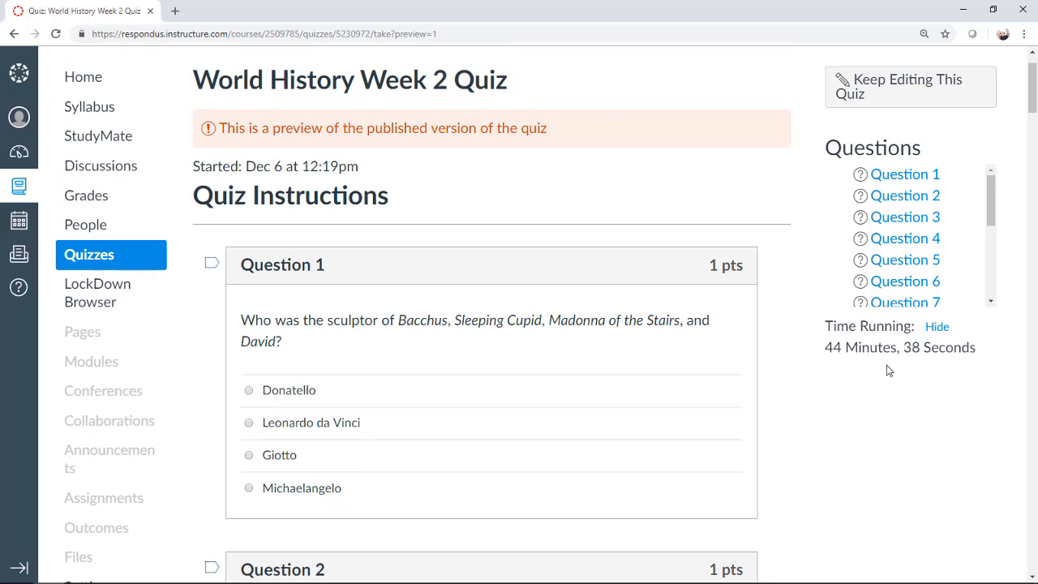
mouse_move(908, 367)
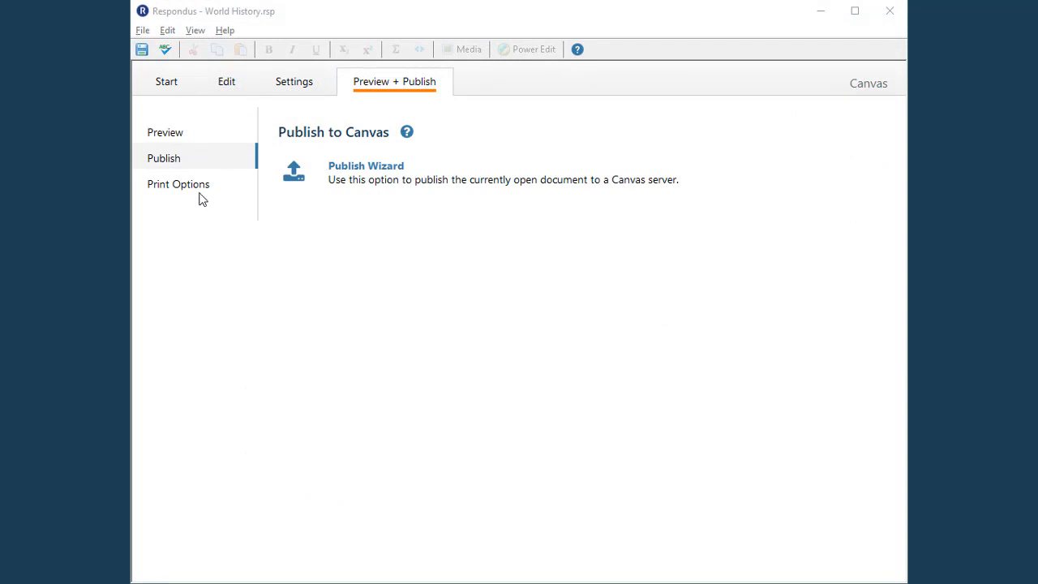
From Print Options, start saving the quiz to a file as a Microsoft Word (.doc) document.
click(179, 183)
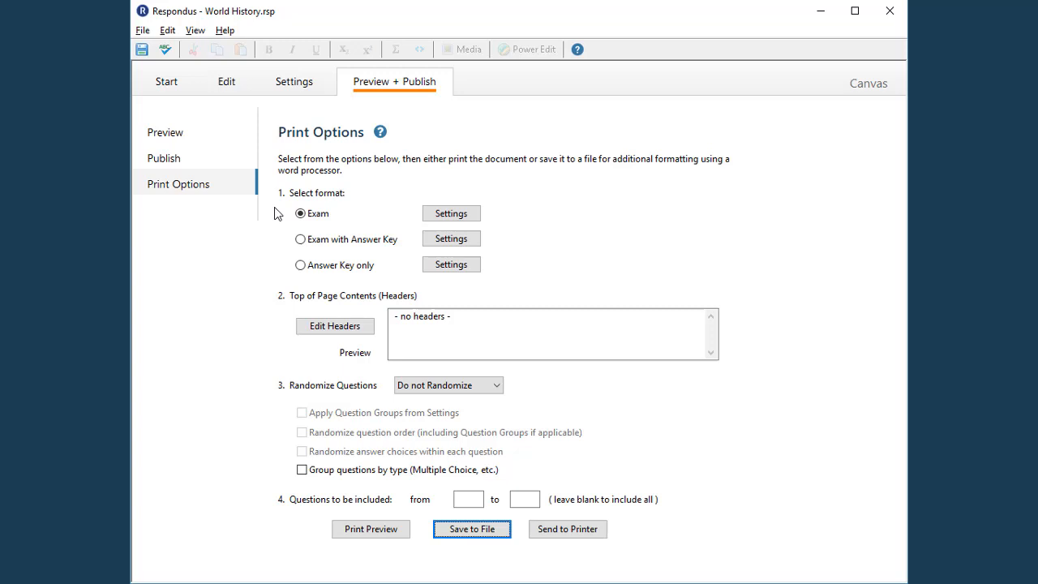
mouse_move(271, 412)
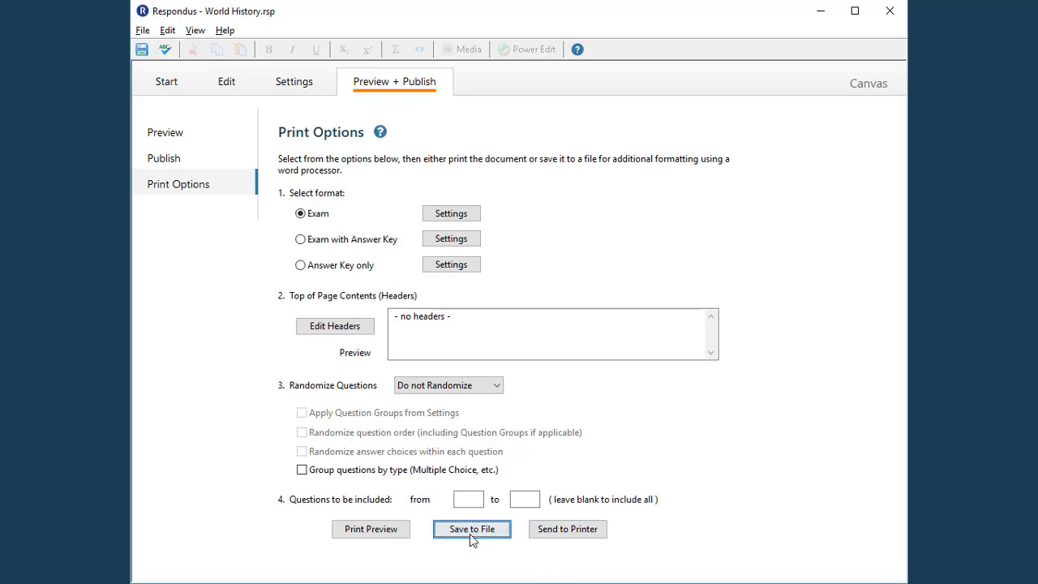
click(472, 528)
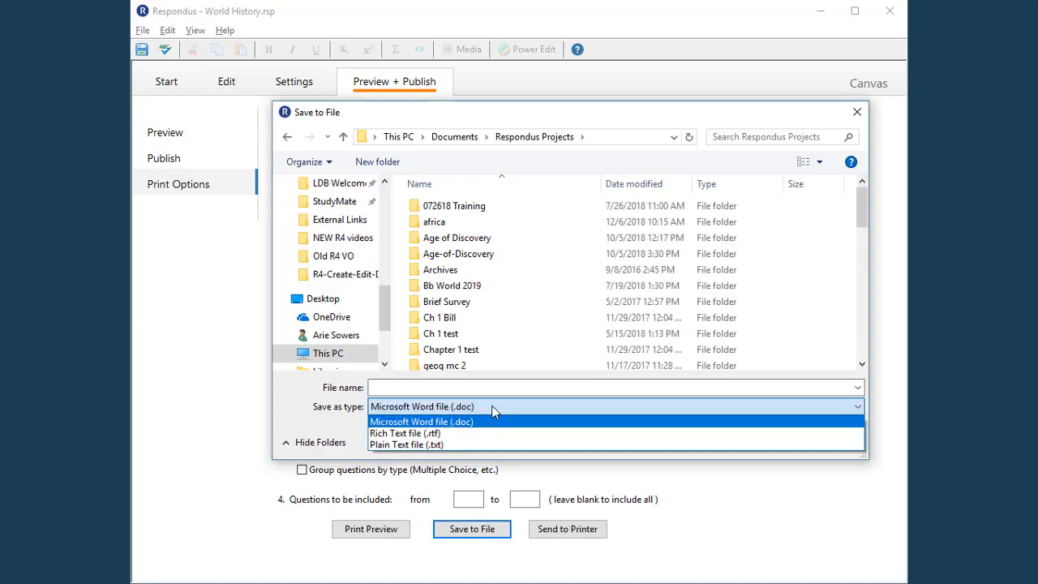
click(422, 422)
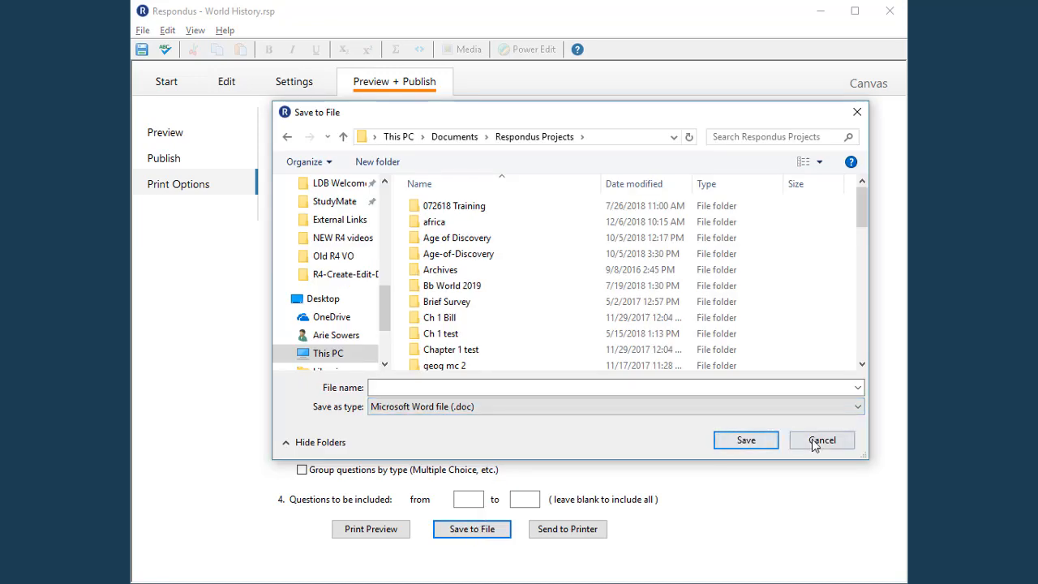